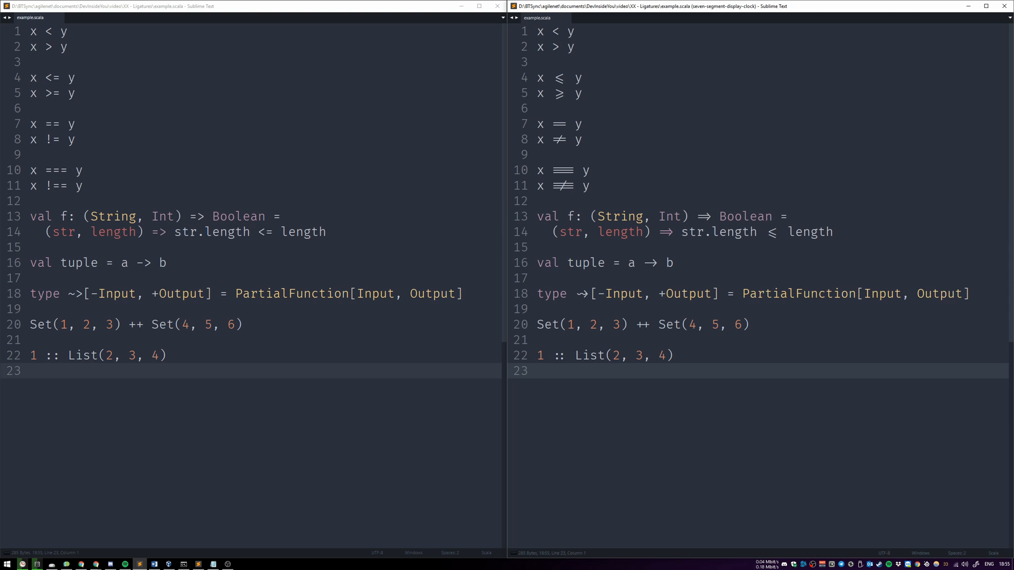
# Check the version info of both Sublime Text windows and review the release changelog
pyautogui.click(537, 371)
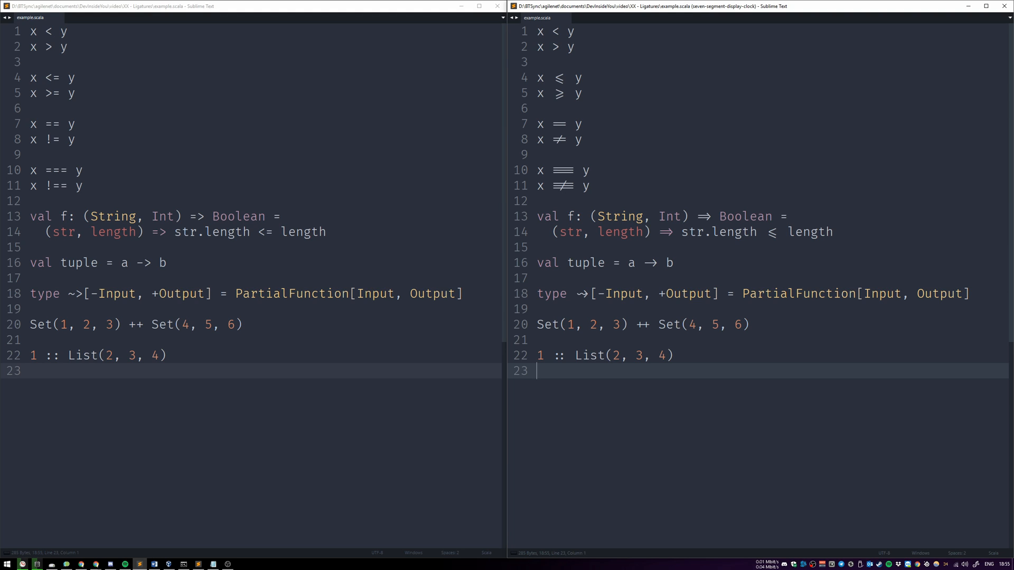
pyautogui.click(77, 170)
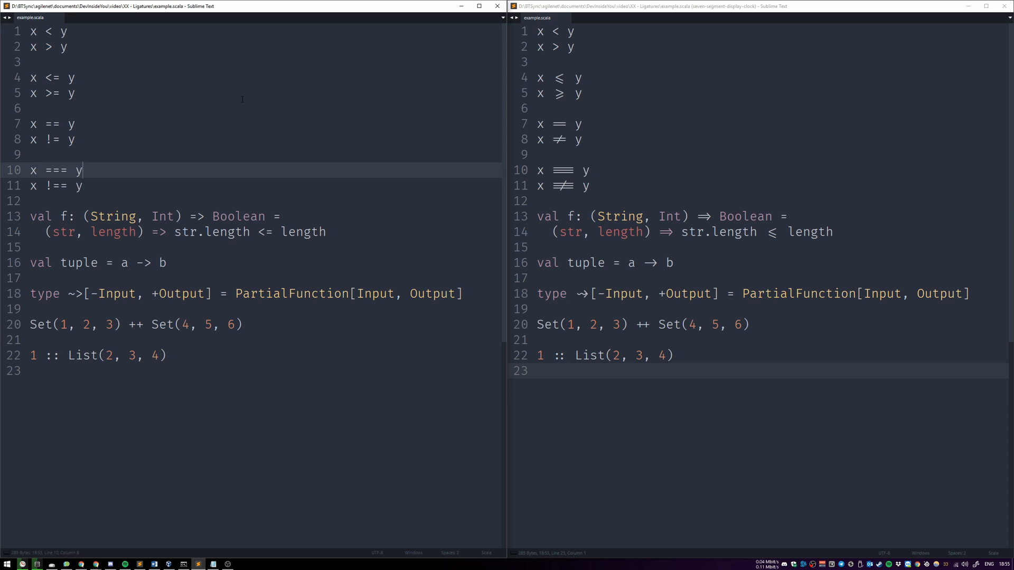
pyautogui.click(171, 16)
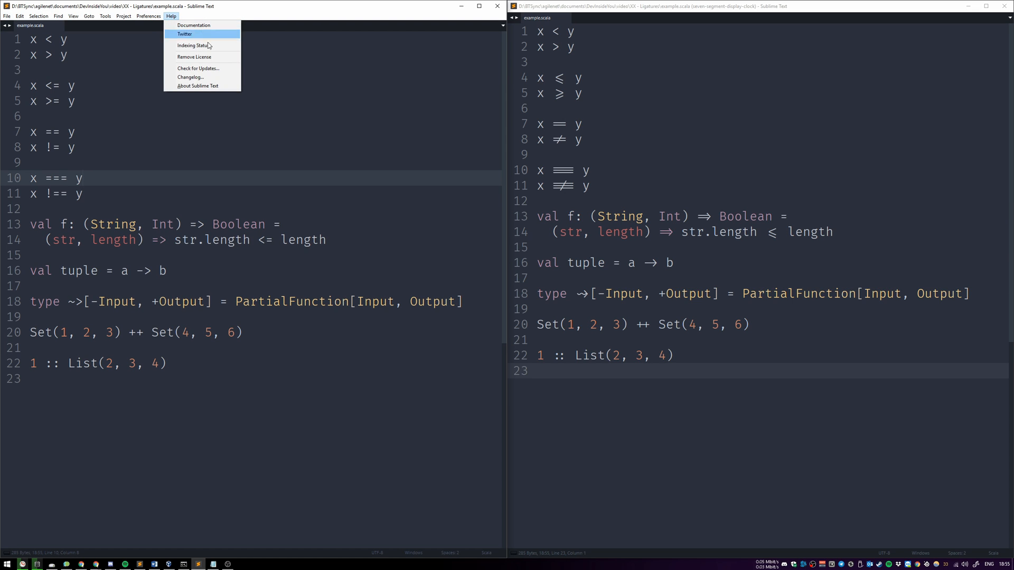
pyautogui.click(198, 86)
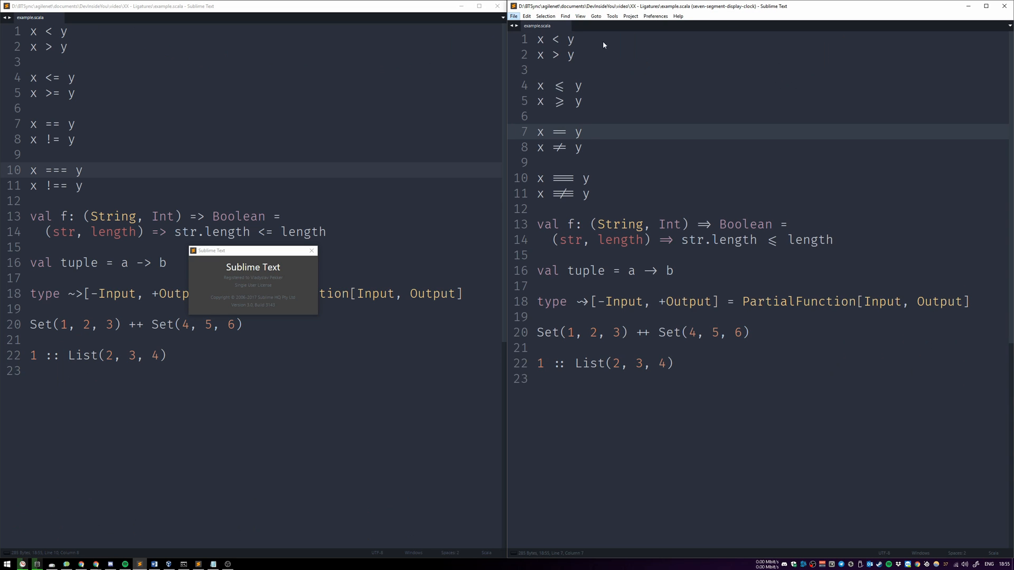
pyautogui.click(655, 16)
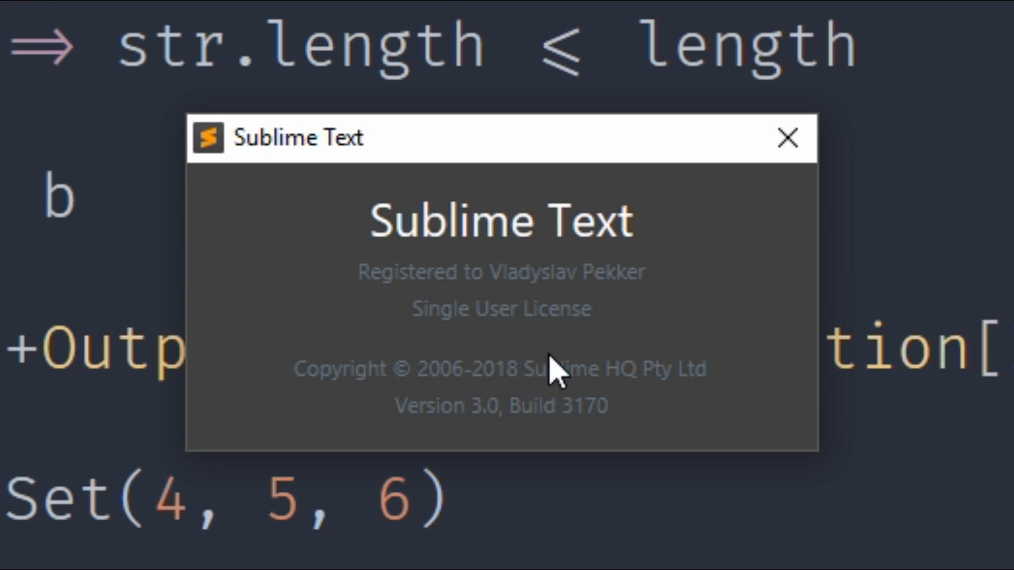
pyautogui.moveTo(787, 139)
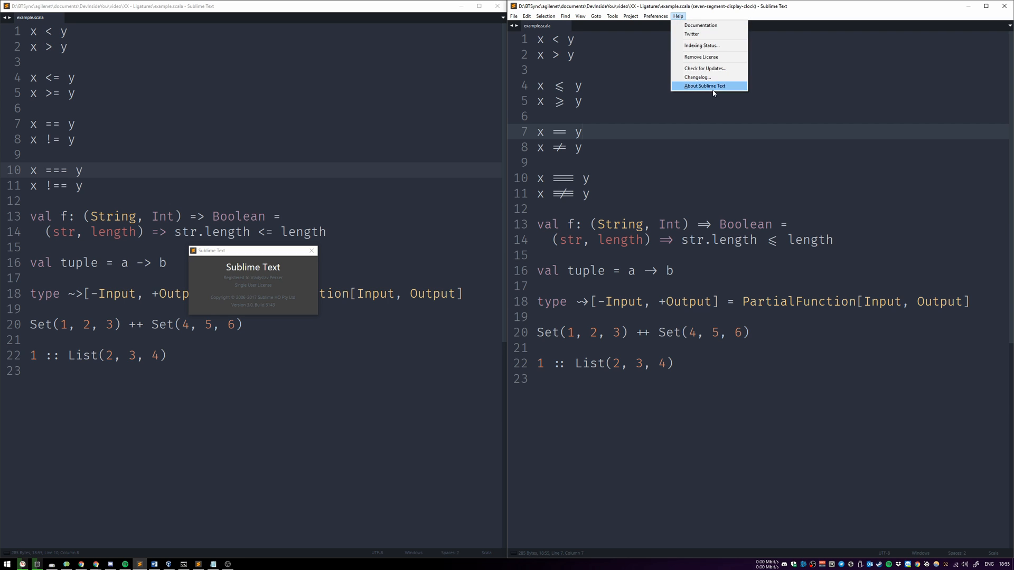
pyautogui.click(697, 77)
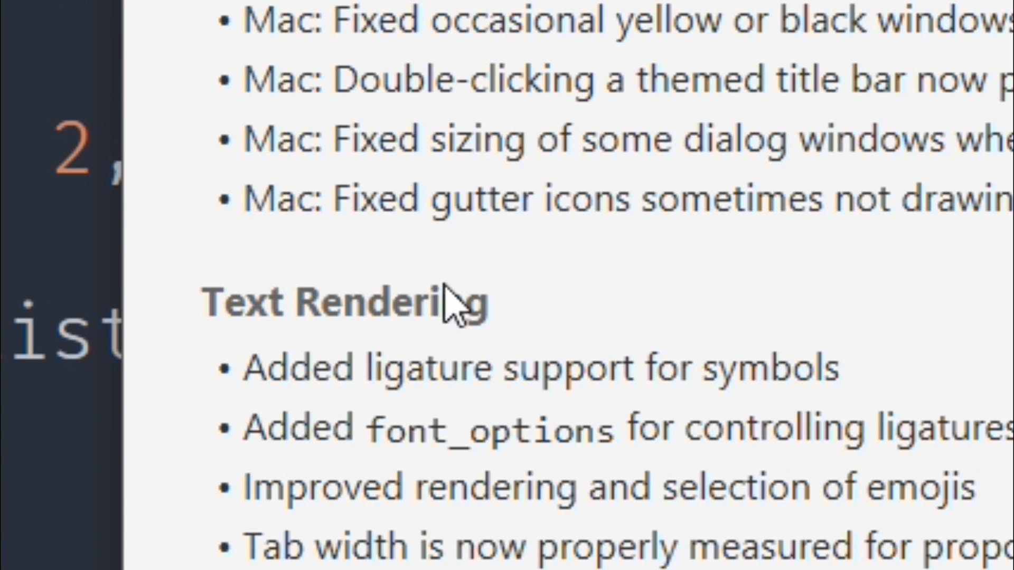
pyautogui.moveTo(549, 399)
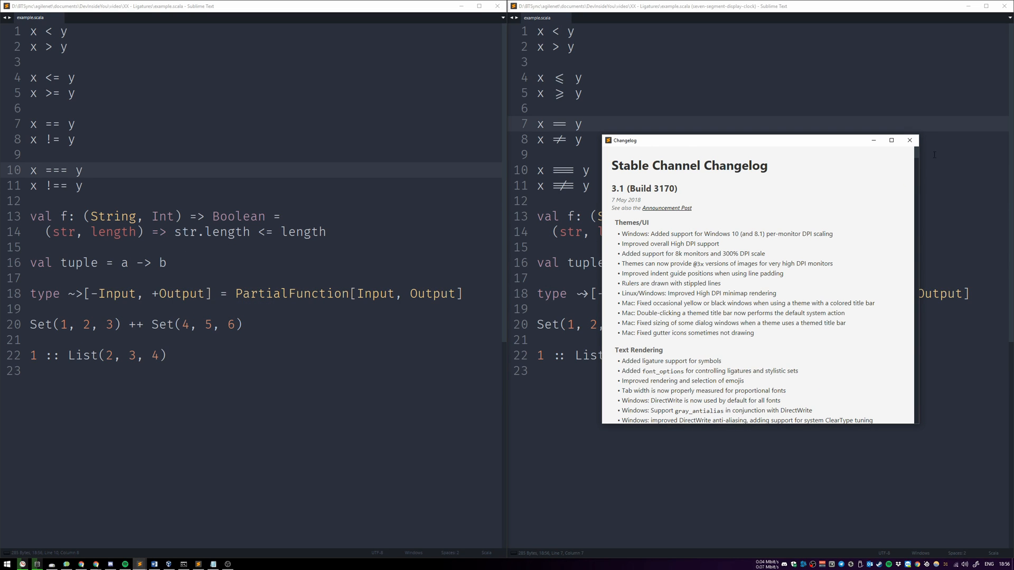
pyautogui.click(910, 141)
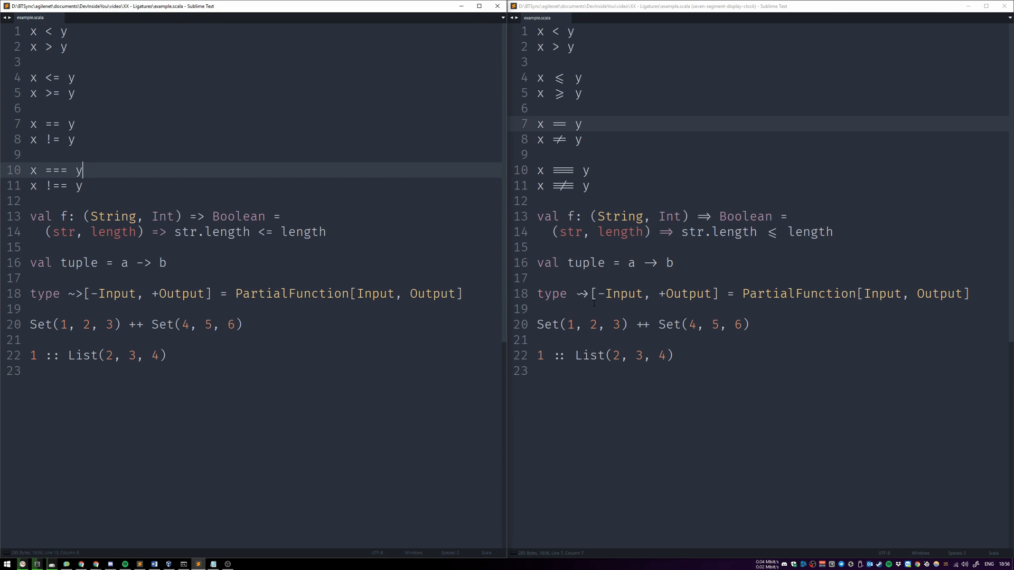
pyautogui.moveTo(385, 399)
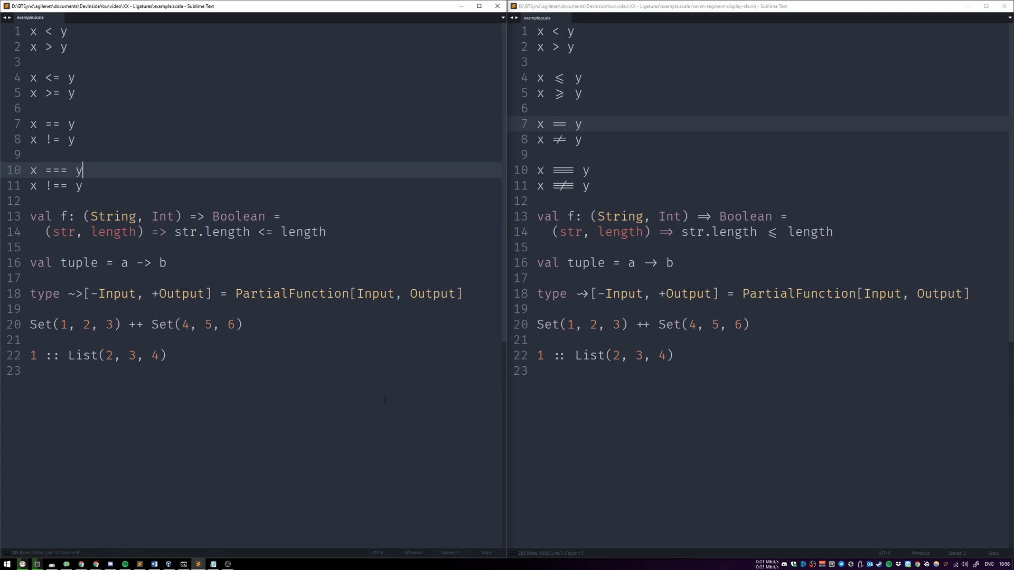
pyautogui.moveTo(603, 390)
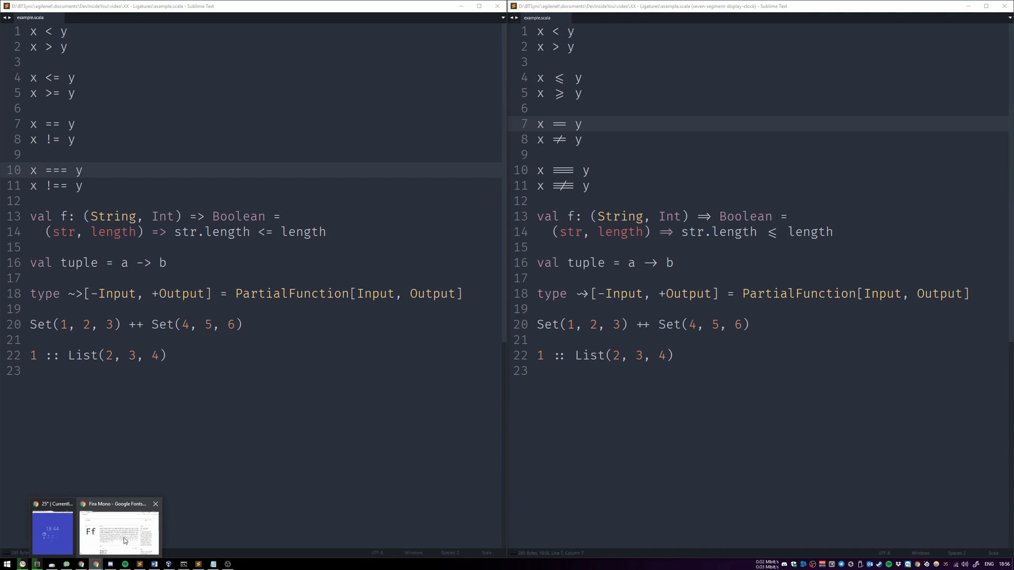
# Select the Fira Mono family on Google Fonts and download its zip archive
pyautogui.click(119, 531)
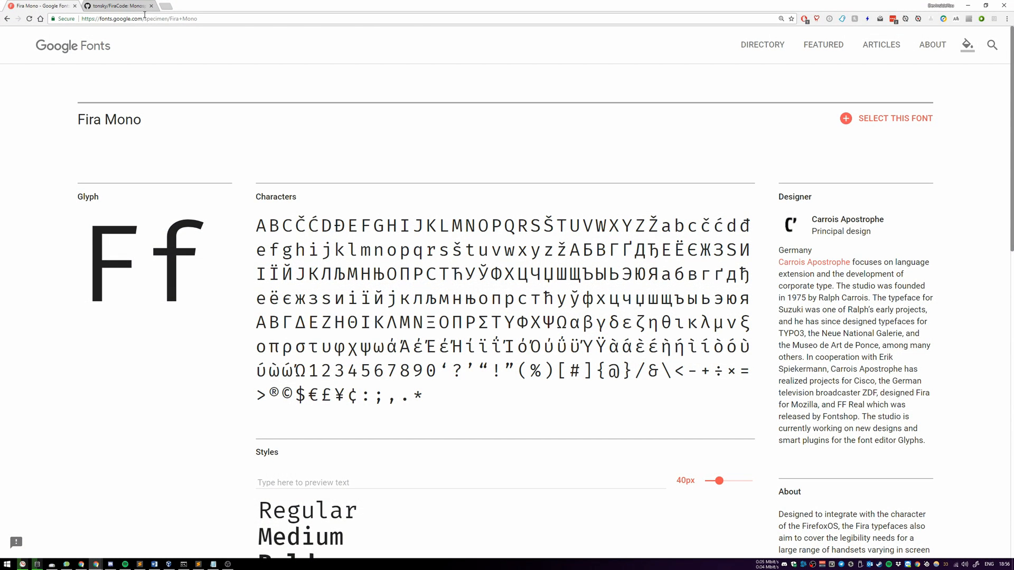
pyautogui.moveTo(457, 27)
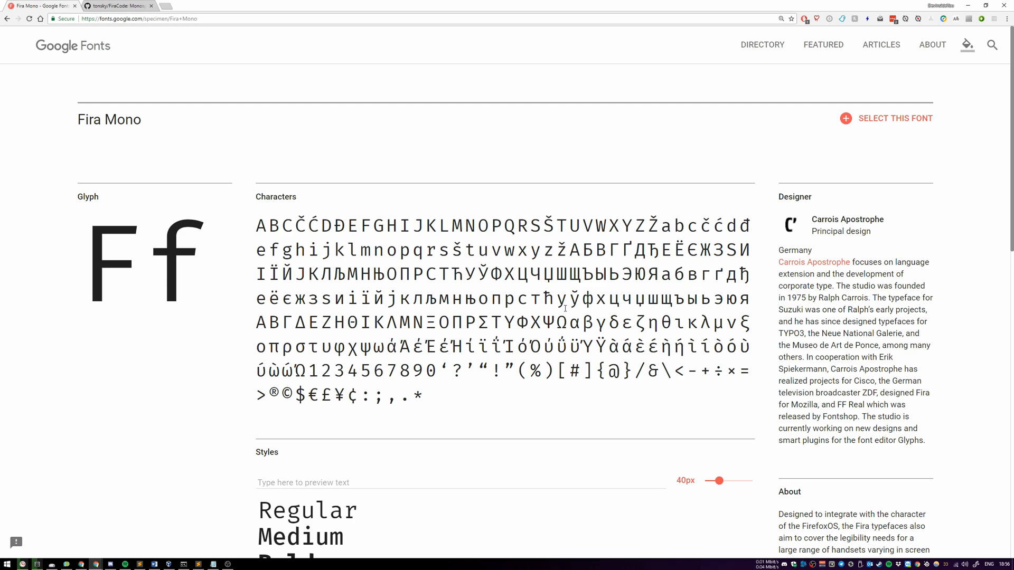
pyautogui.moveTo(881, 122)
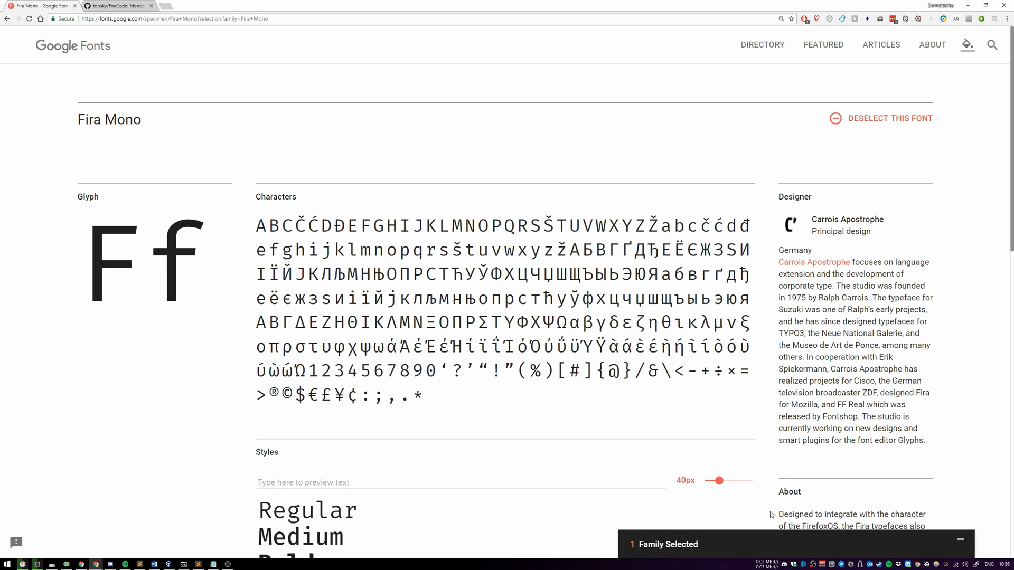
pyautogui.click(667, 544)
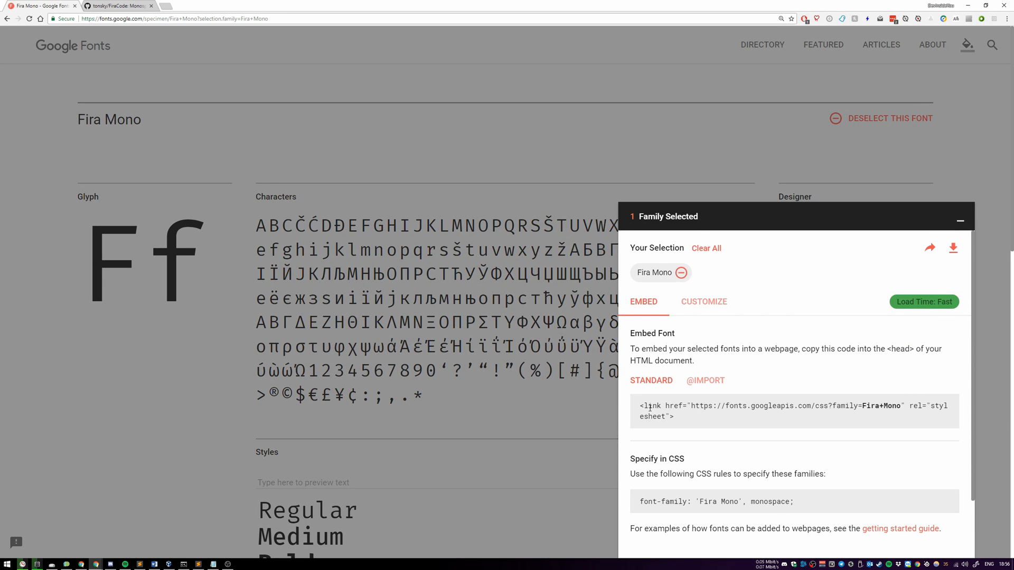
pyautogui.tripleClick(776, 411)
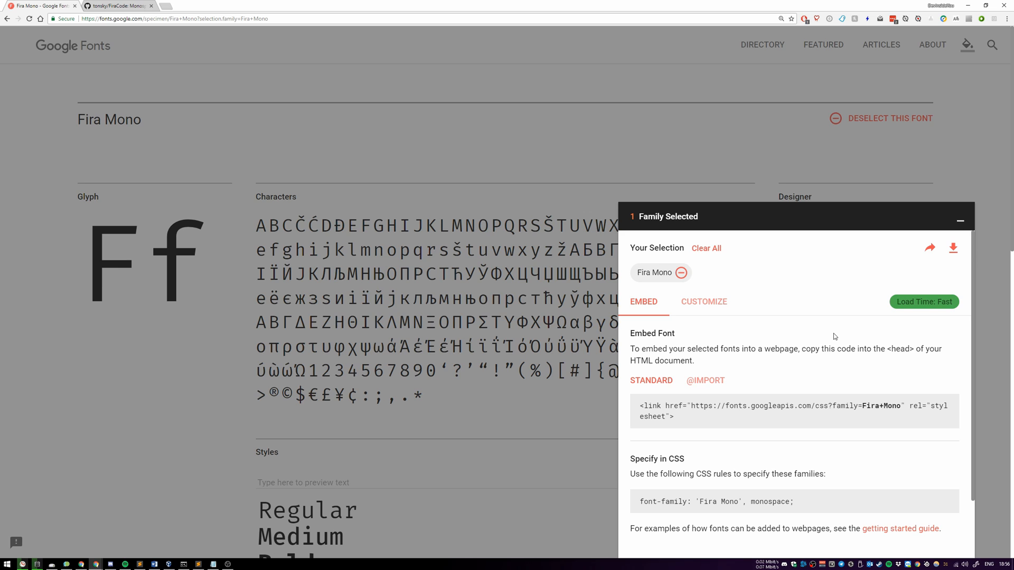
pyautogui.click(952, 248)
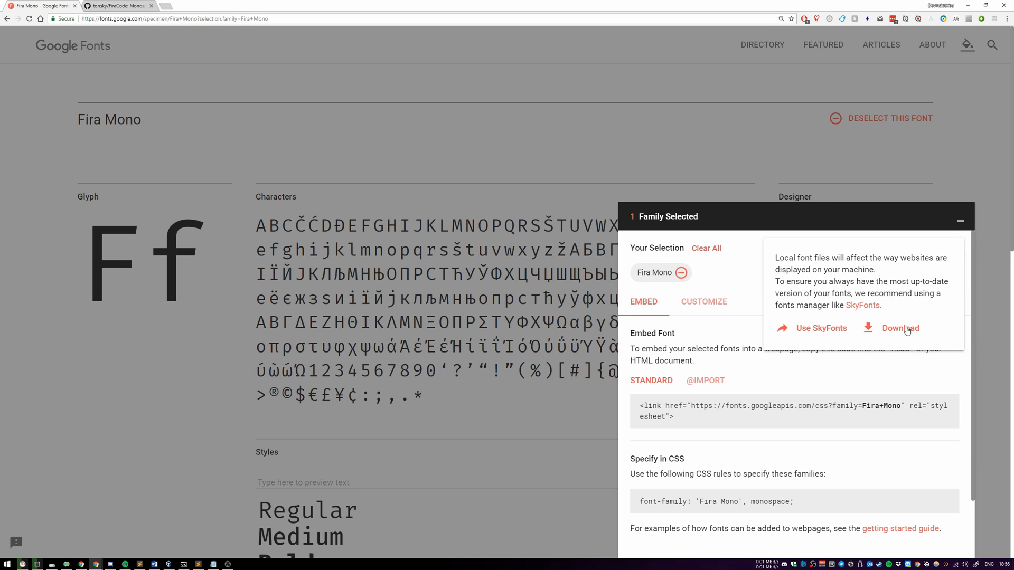
pyautogui.click(900, 328)
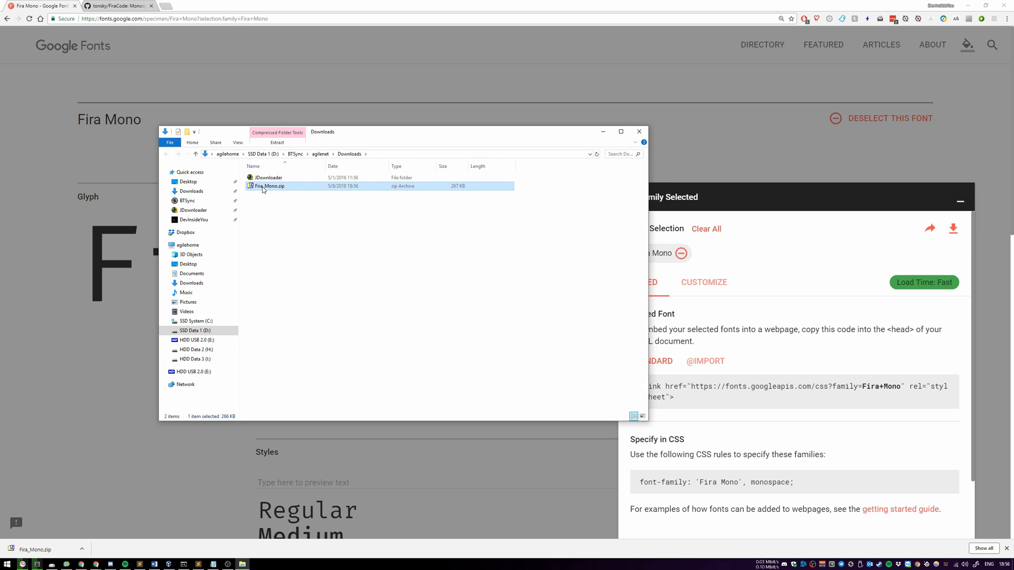
# Extract Fira_Mono.zip with 7-Zip into Fira_Mono\ and install its three TTF fonts for all items
pyautogui.rightClick(271, 186)
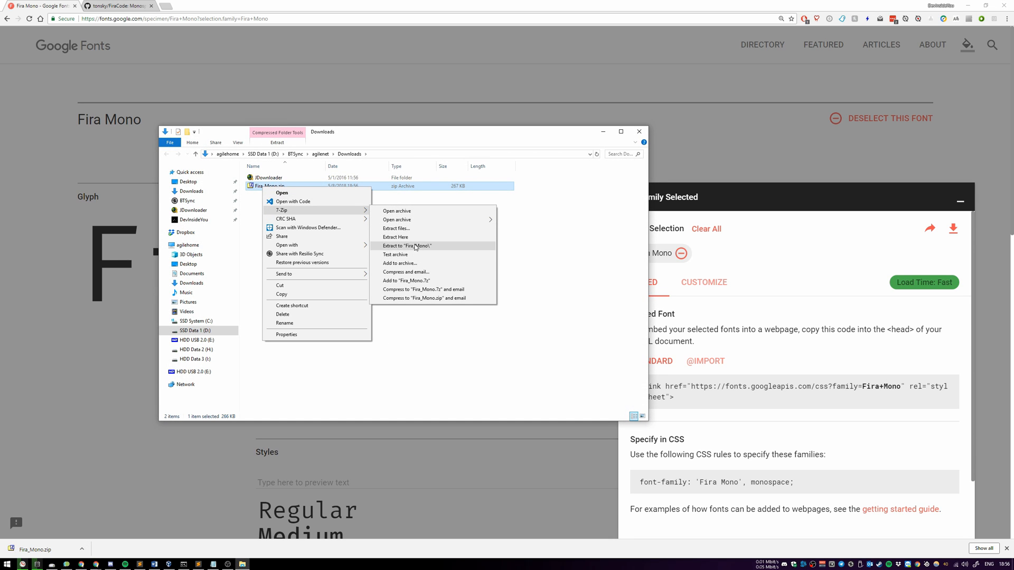
pyautogui.click(407, 246)
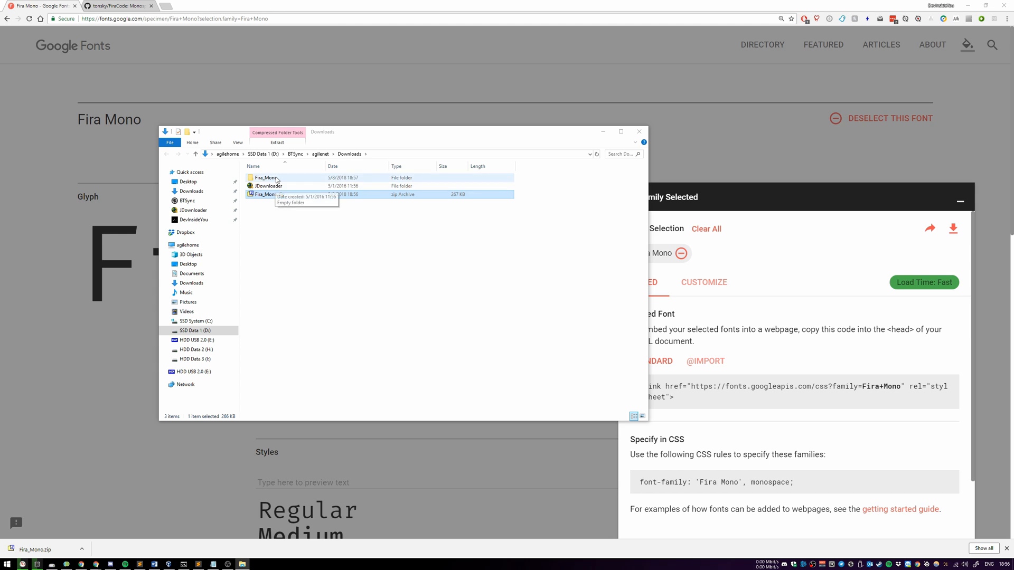
pyautogui.doubleClick(265, 178)
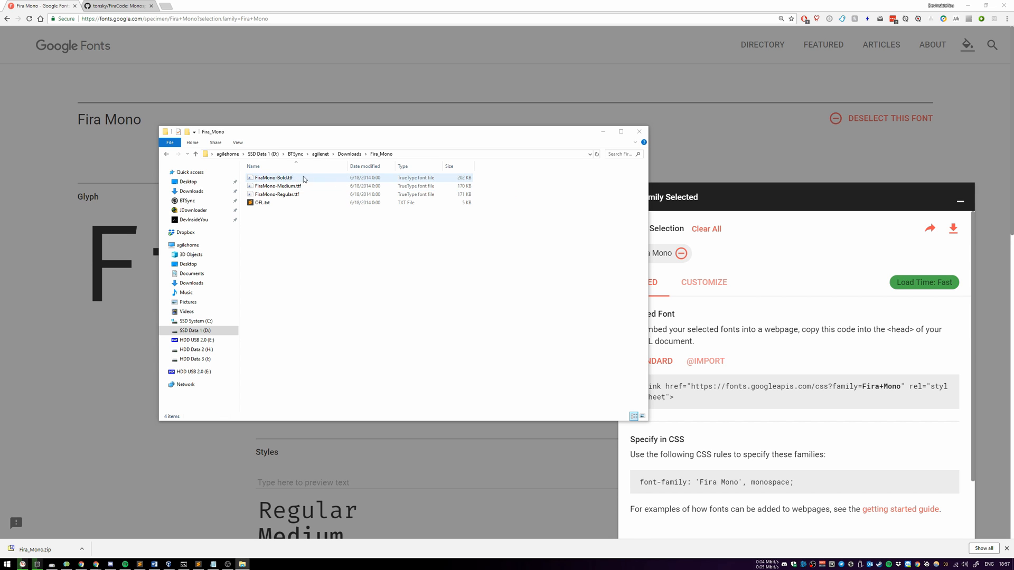
pyautogui.doubleClick(274, 178)
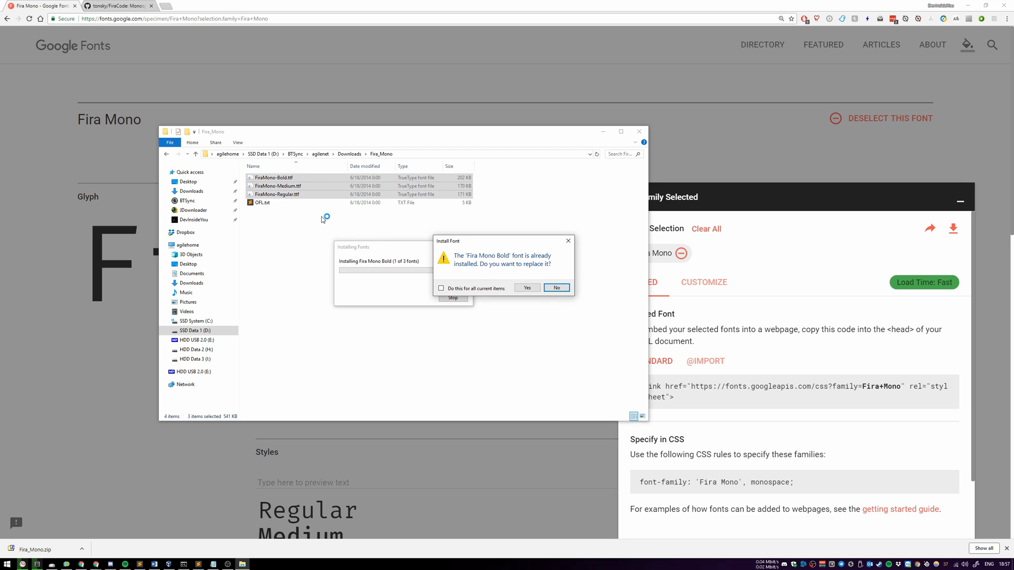
pyautogui.moveTo(510, 262)
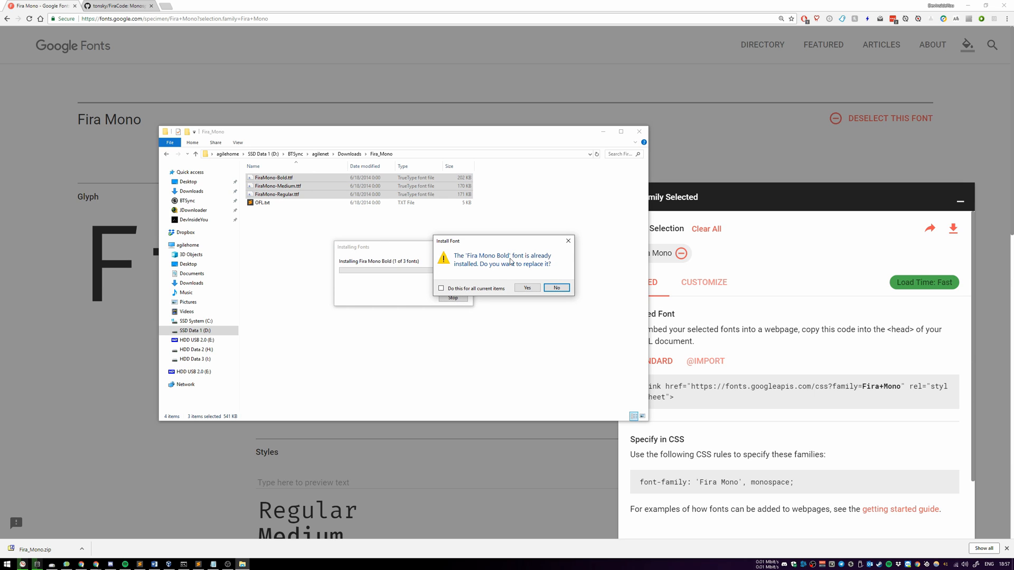
pyautogui.click(442, 288)
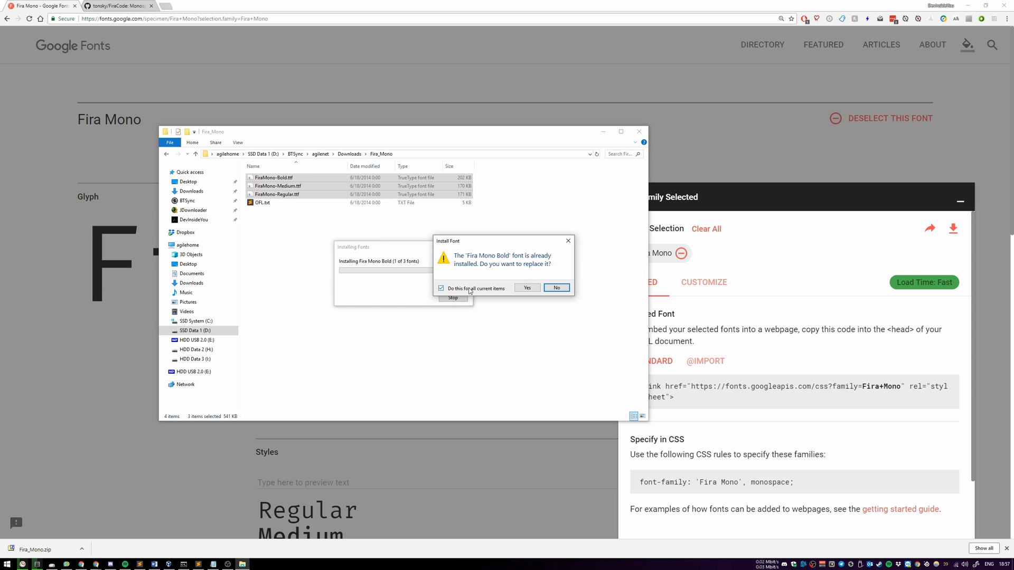
pyautogui.click(555, 287)
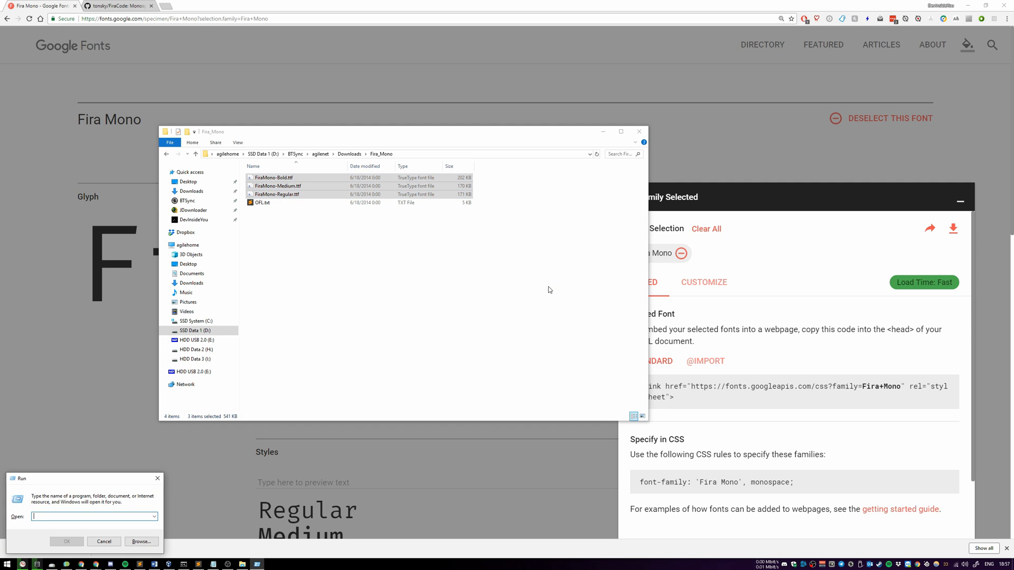
# View the Control Panel Fonts list with Fira Code and Fira Mono, then start a blank Word document
pyautogui.click(66, 541)
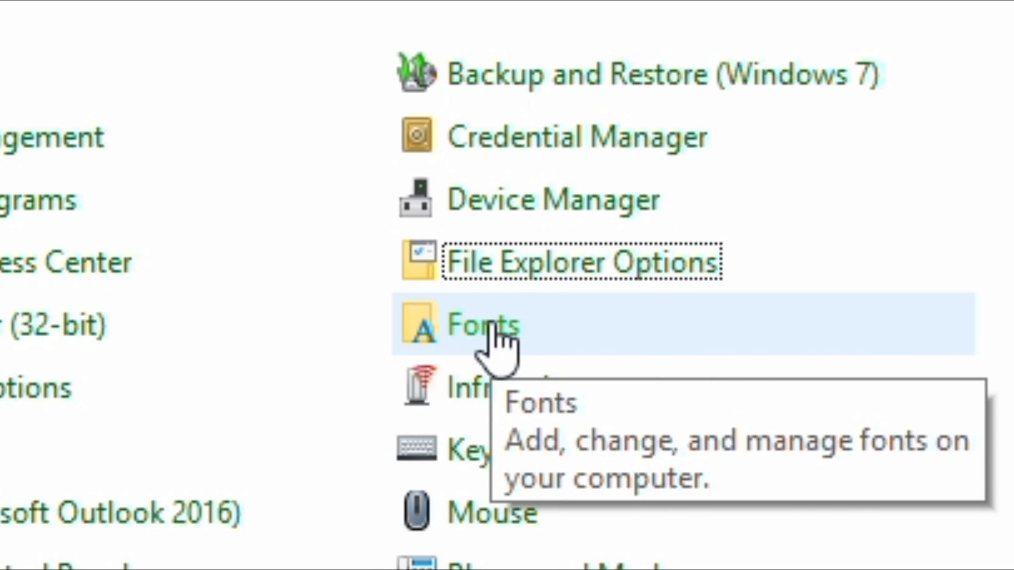
pyautogui.click(482, 325)
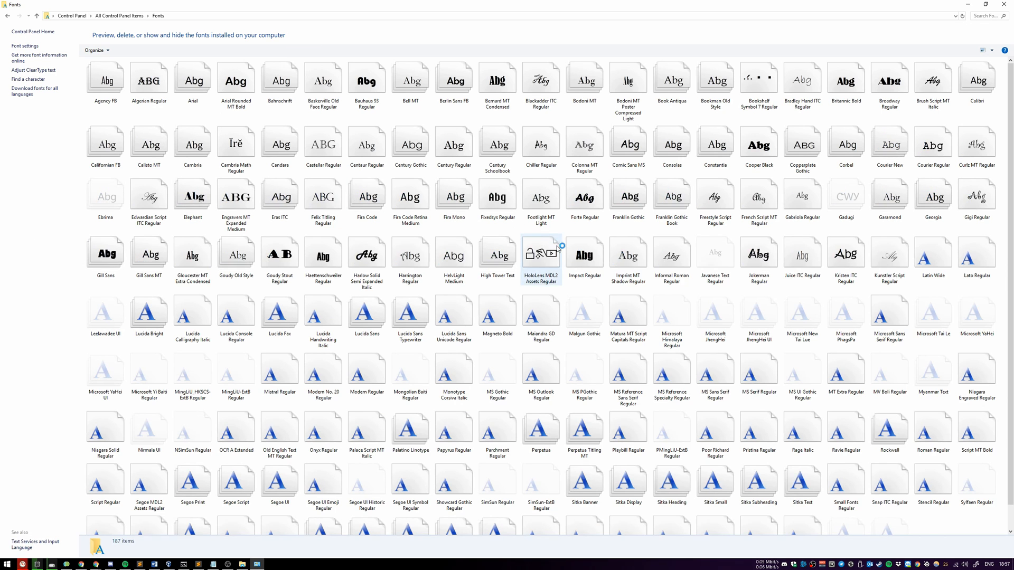
pyautogui.click(411, 197)
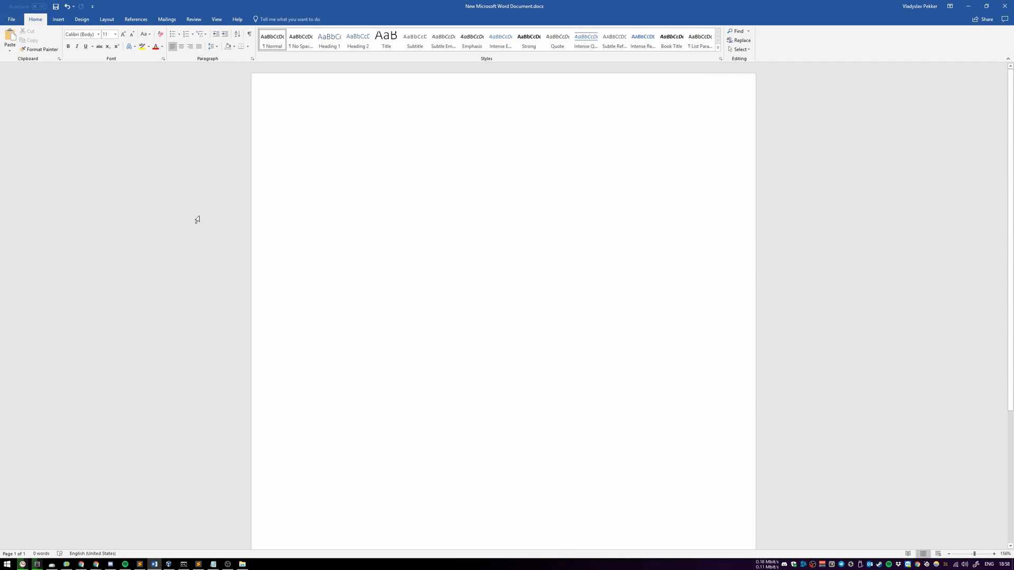
# Preview the alphabet, digits and <= in the console font, then return to the browser
pyautogui.click(99, 34)
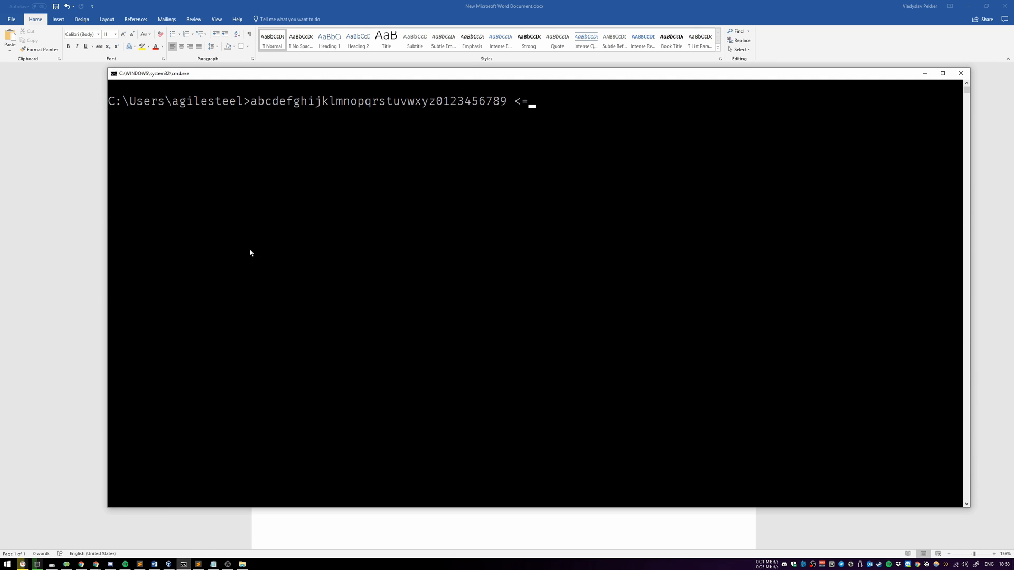
pyautogui.moveTo(543, 114)
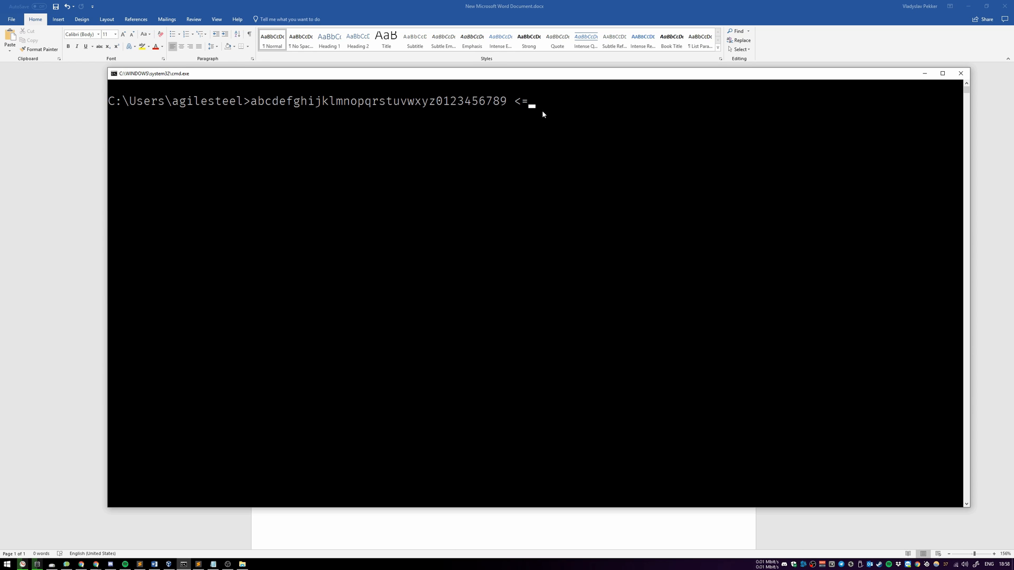
pyautogui.moveTo(560, 111)
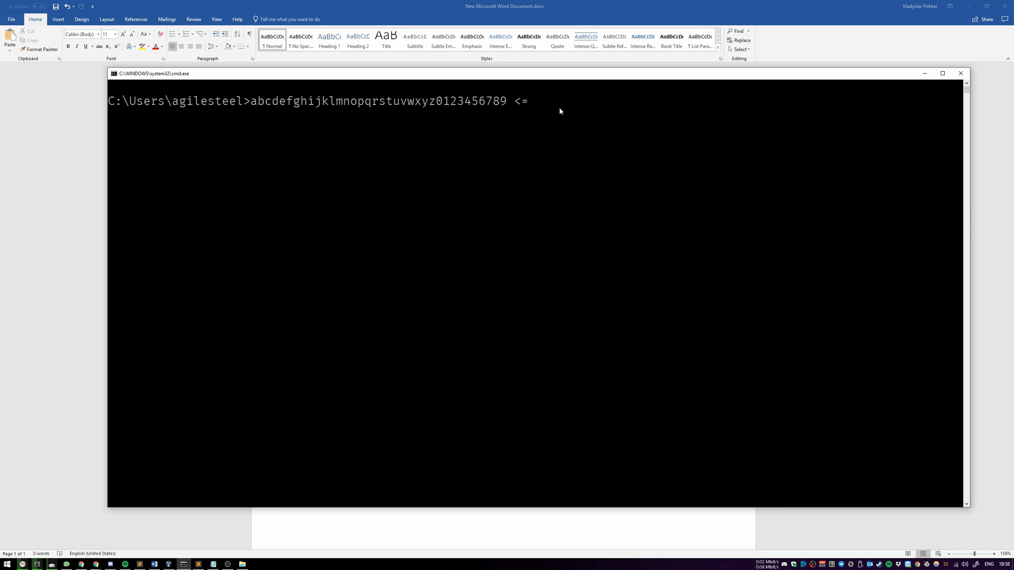
pyautogui.click(960, 73)
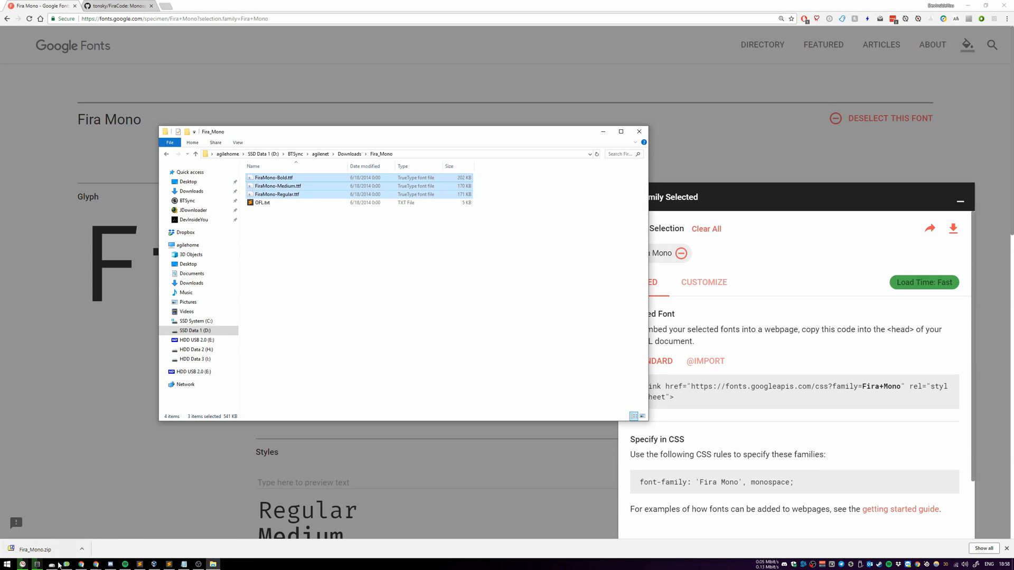
# Download Fira Code v1.205 from the tonsky/FiraCode GitHub page
pyautogui.click(639, 131)
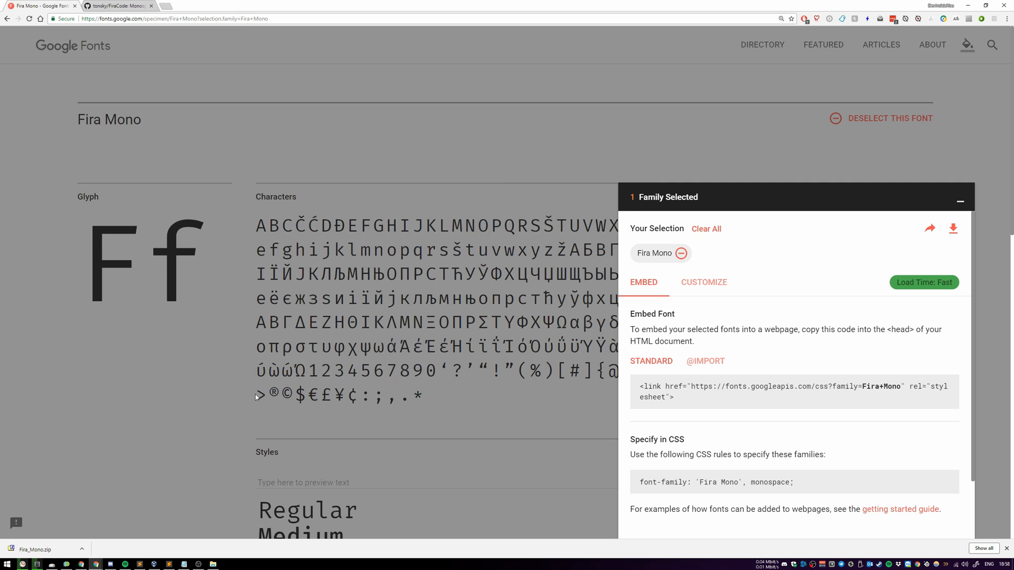
pyautogui.click(116, 7)
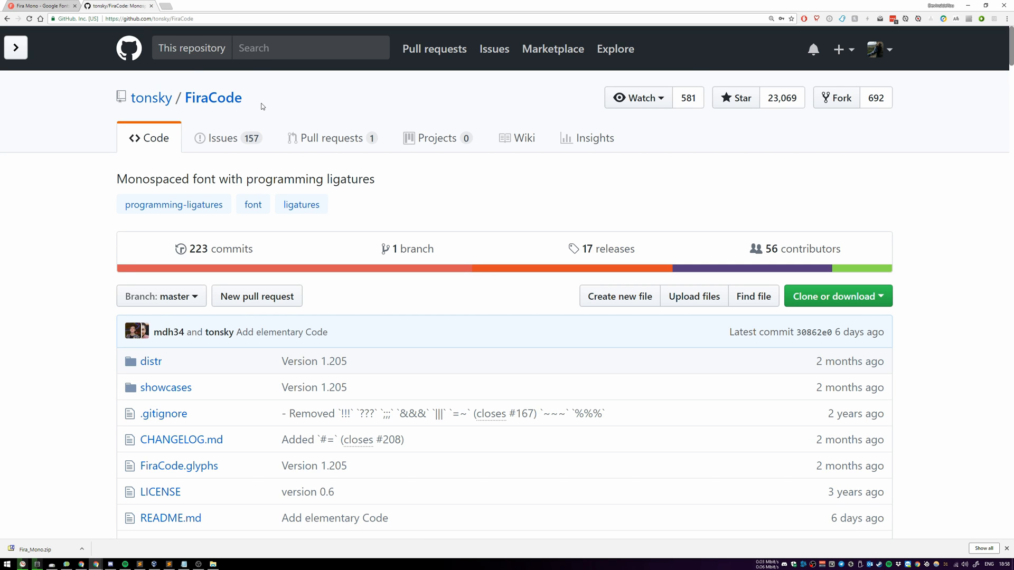
pyautogui.moveTo(151, 97)
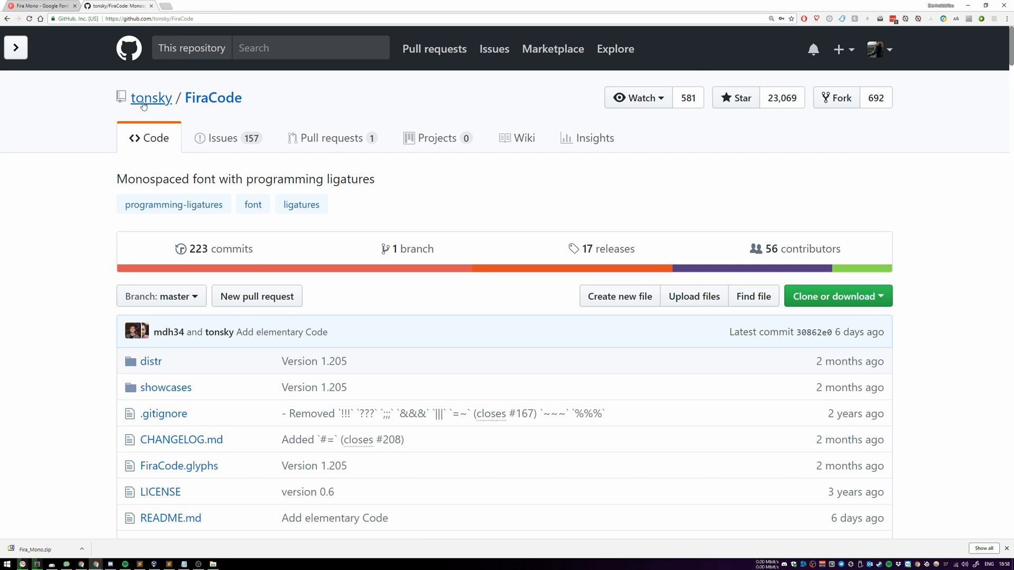
pyautogui.scroll(-3)
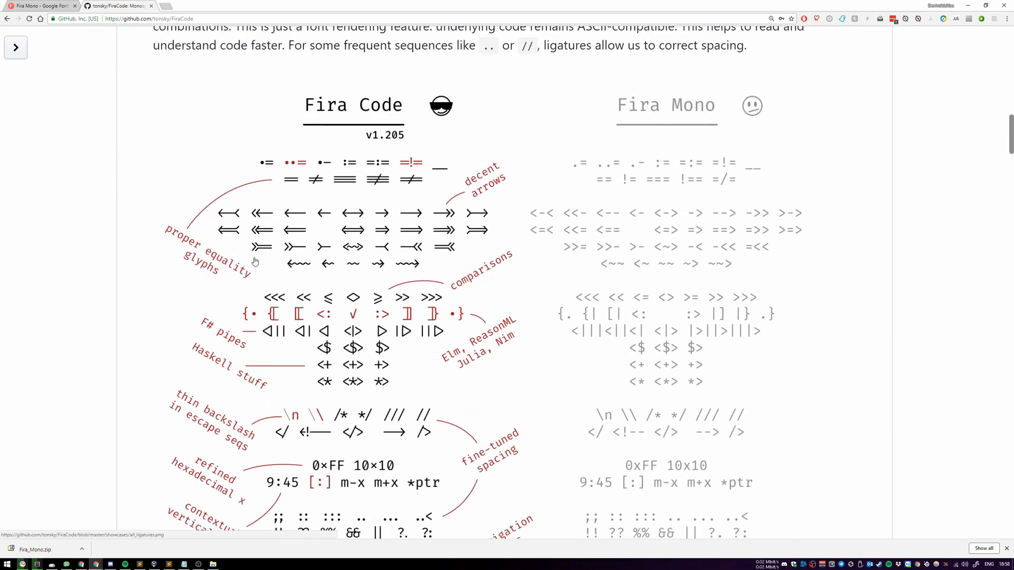
pyautogui.scroll(3)
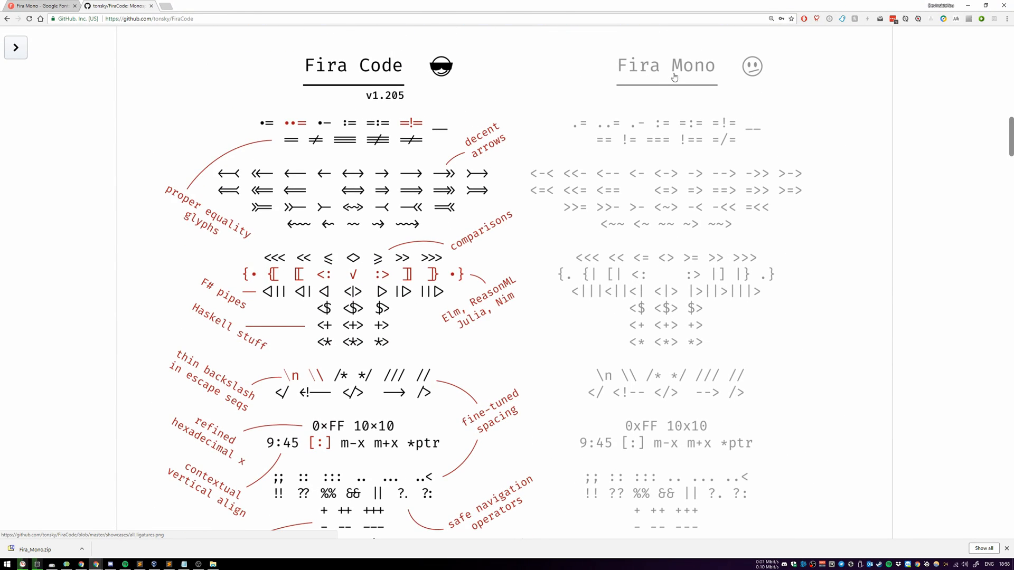
pyautogui.moveTo(550, 247)
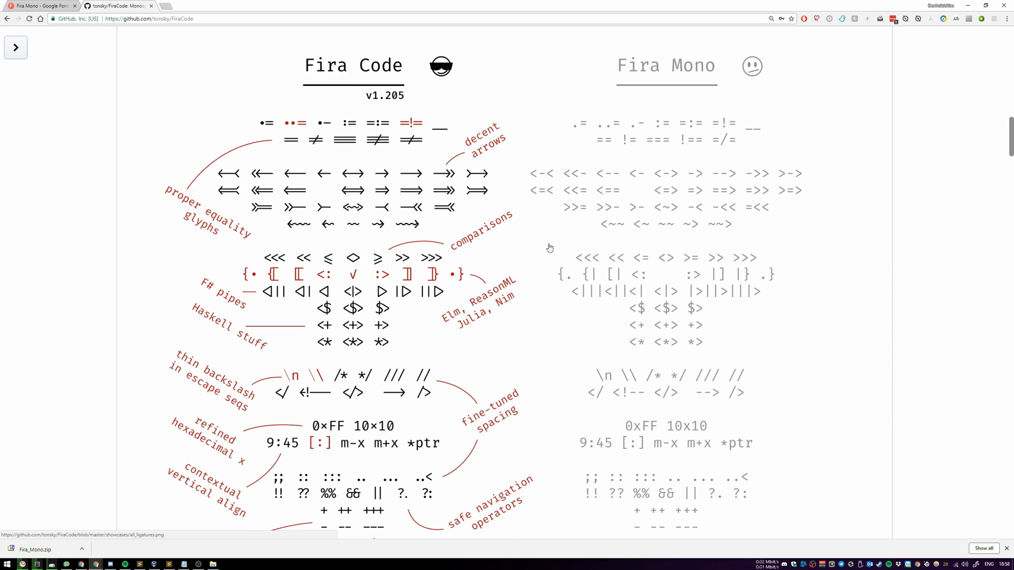
pyautogui.scroll(3)
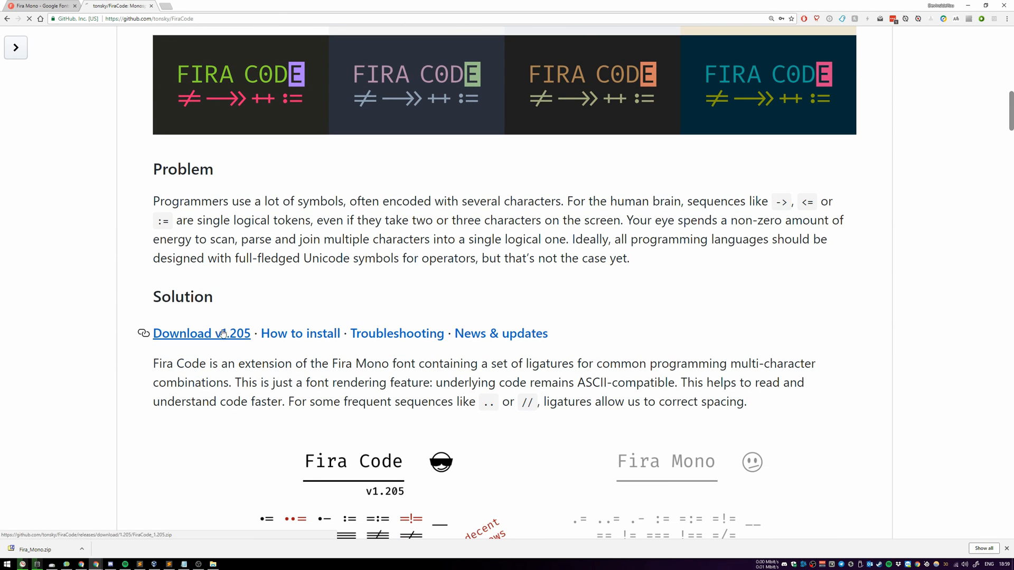
pyautogui.click(200, 333)
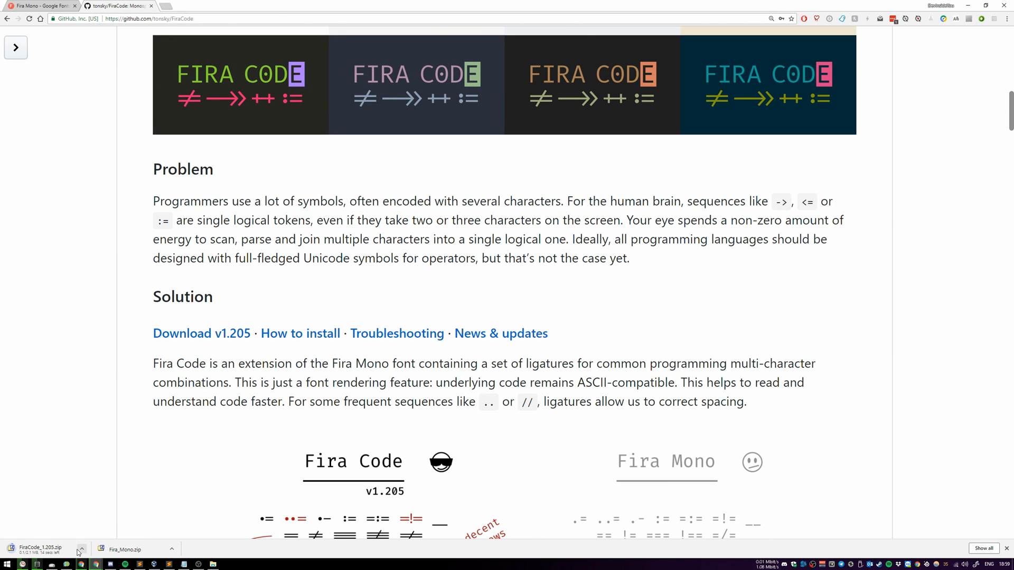
# Extract the archive and install all five Fira Code TTFs, replacing the installed versions
pyautogui.click(81, 551)
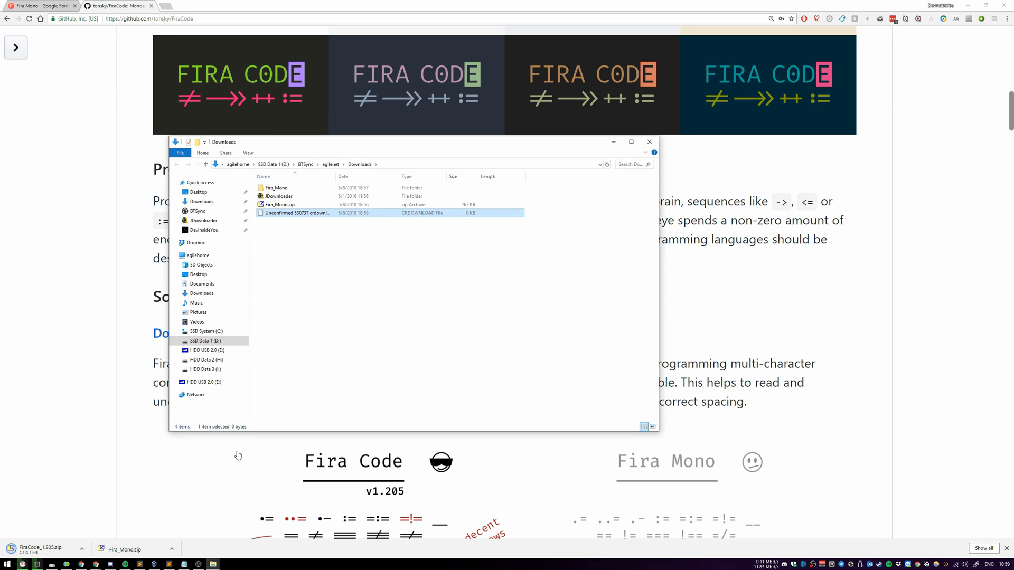
pyautogui.rightClick(298, 213)
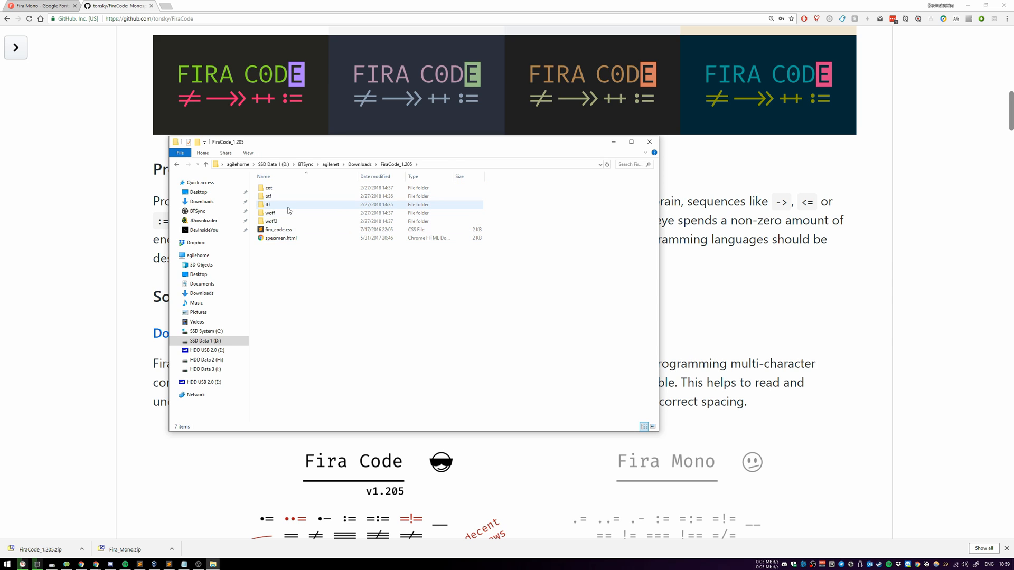
pyautogui.doubleClick(266, 204)
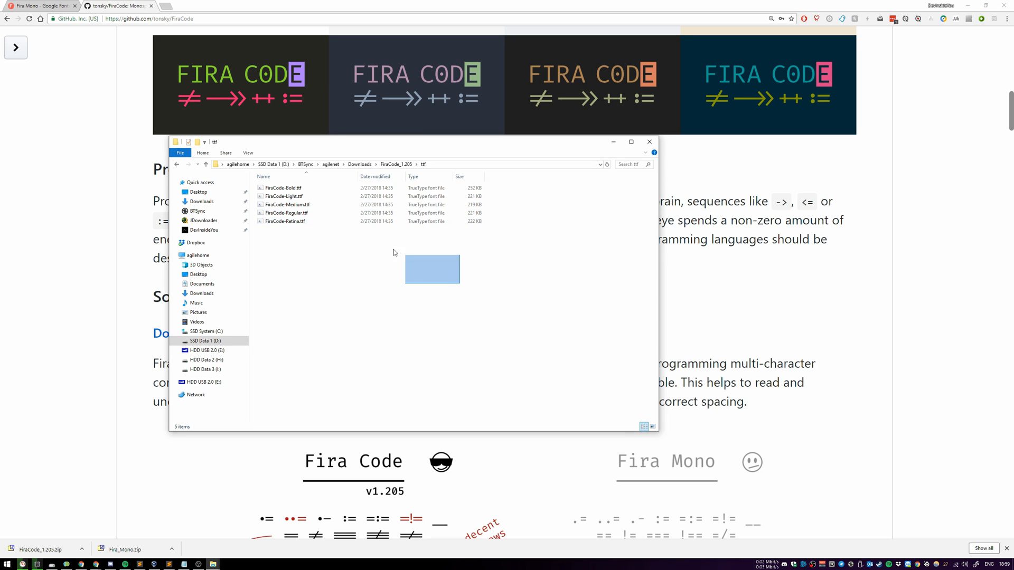
pyautogui.click(322, 245)
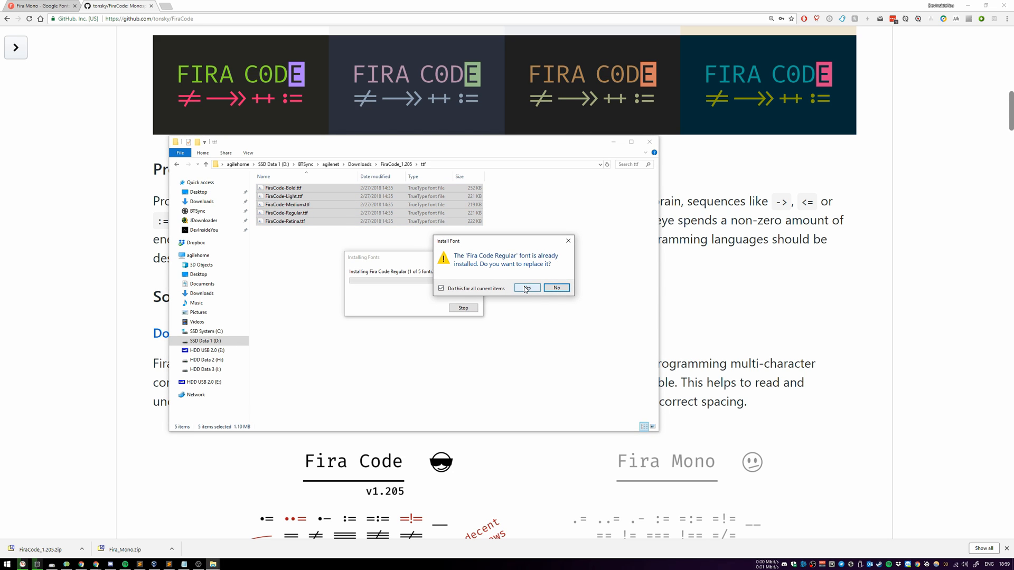
pyautogui.click(526, 287)
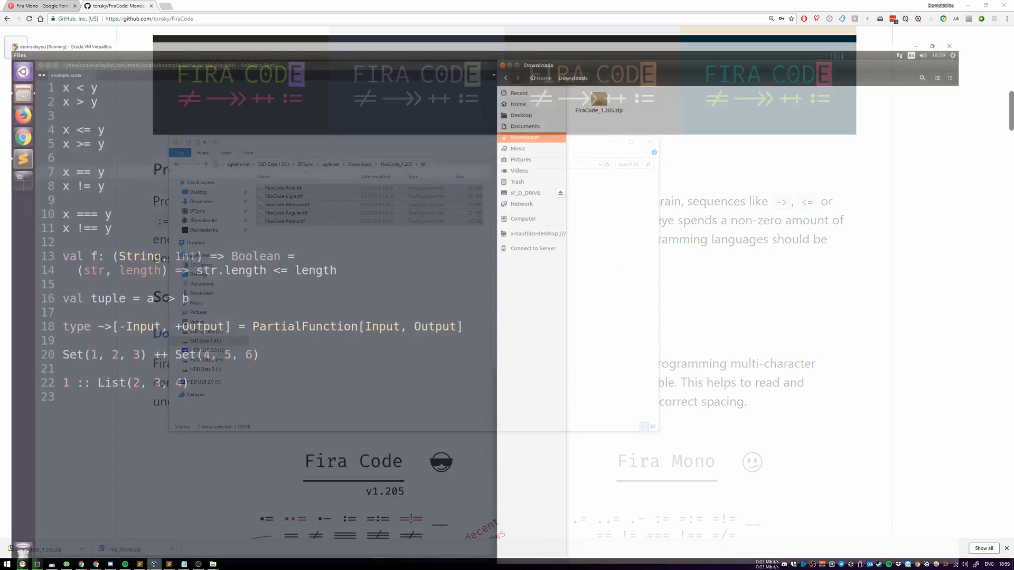
# Extract FiraCode_1.205.zip into Downloads and select all five TTF files in its folder
pyautogui.rightClick(627, 63)
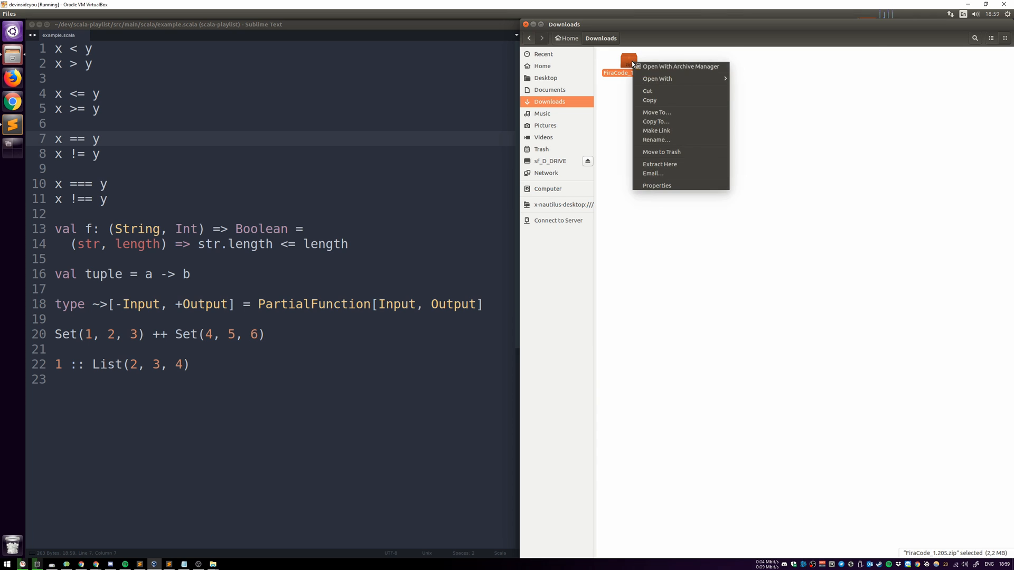
pyautogui.moveTo(677, 173)
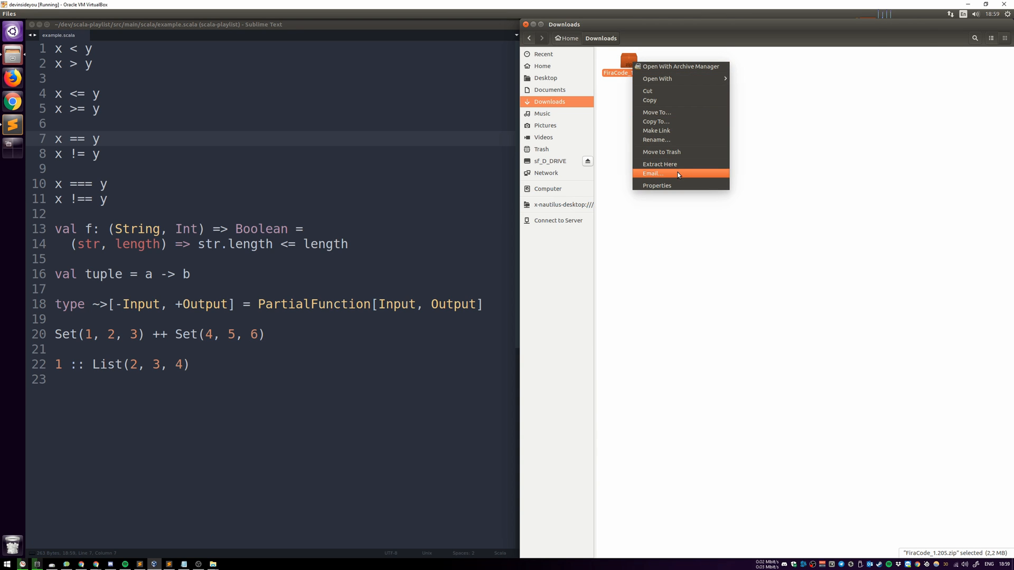
pyautogui.click(660, 164)
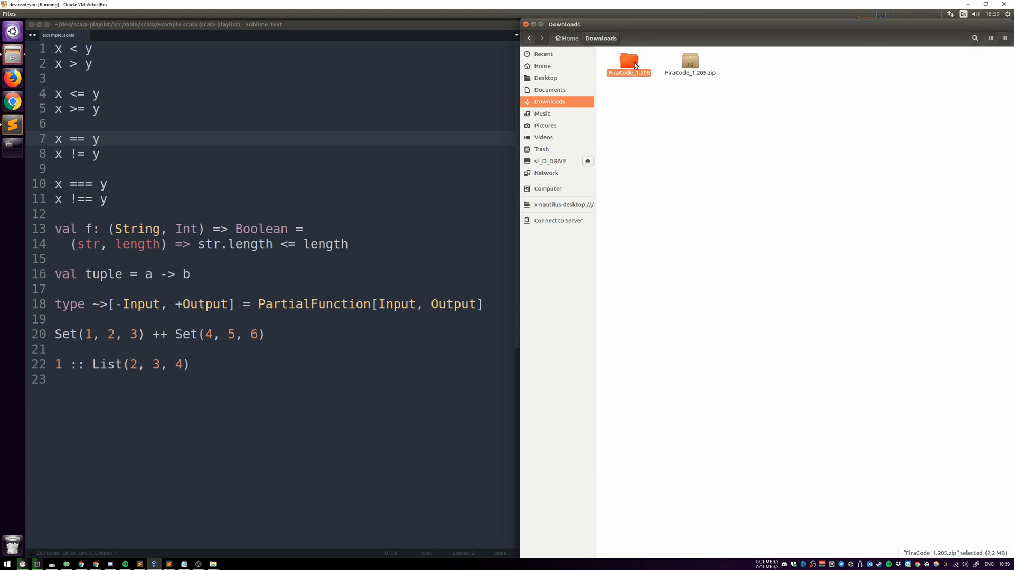
pyautogui.doubleClick(627, 62)
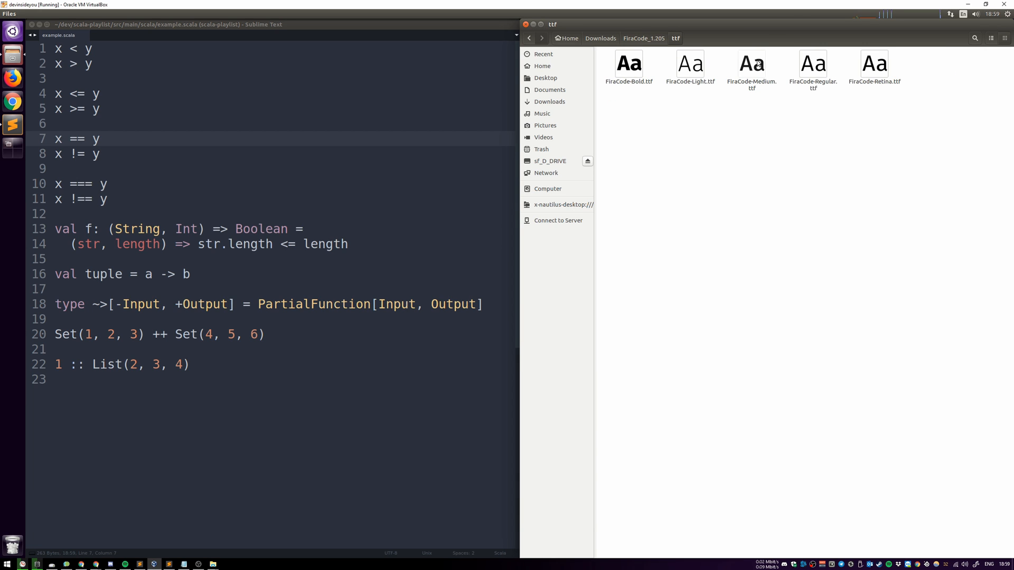
pyautogui.press('ctrl+a')
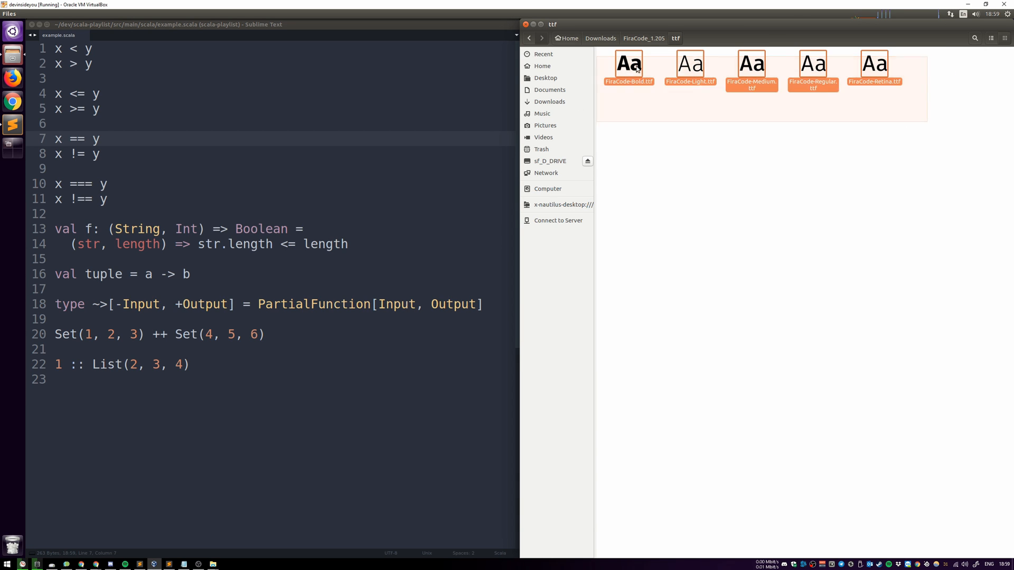
pyautogui.rightClick(646, 62)
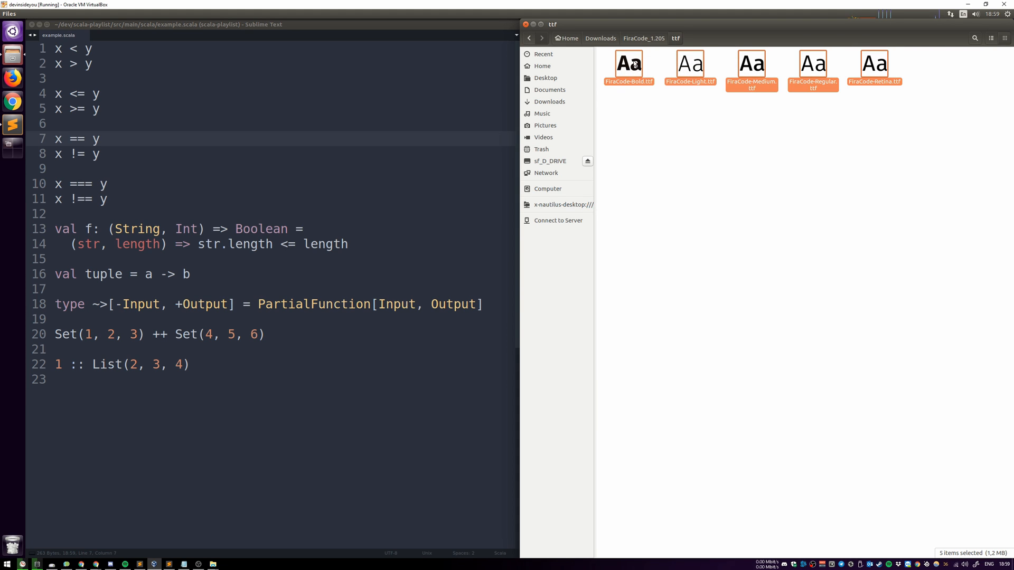
# Preview and install Fira Code Bold and Fira Code Light in Font Viewer
pyautogui.doubleClick(627, 63)
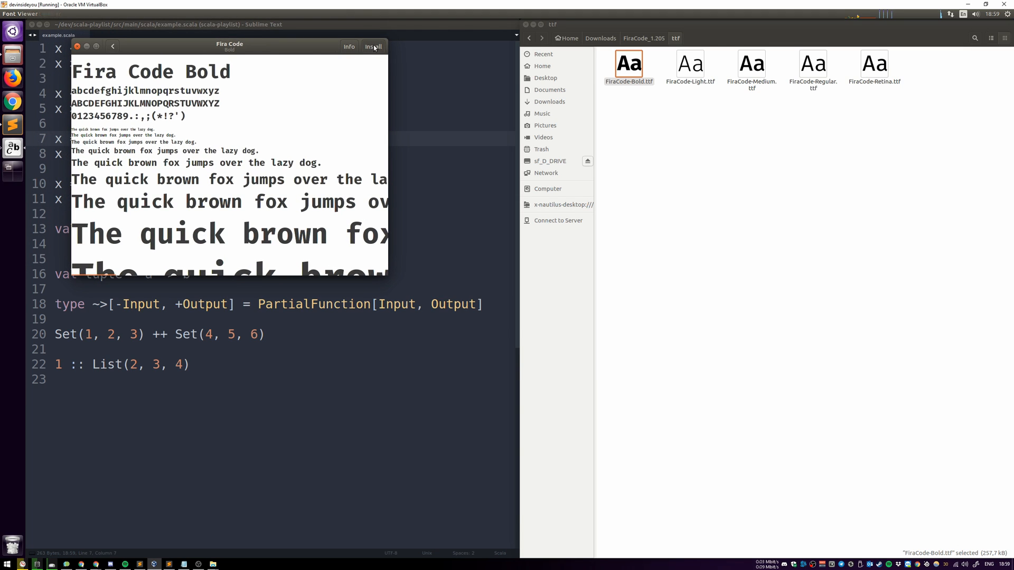
pyautogui.click(372, 45)
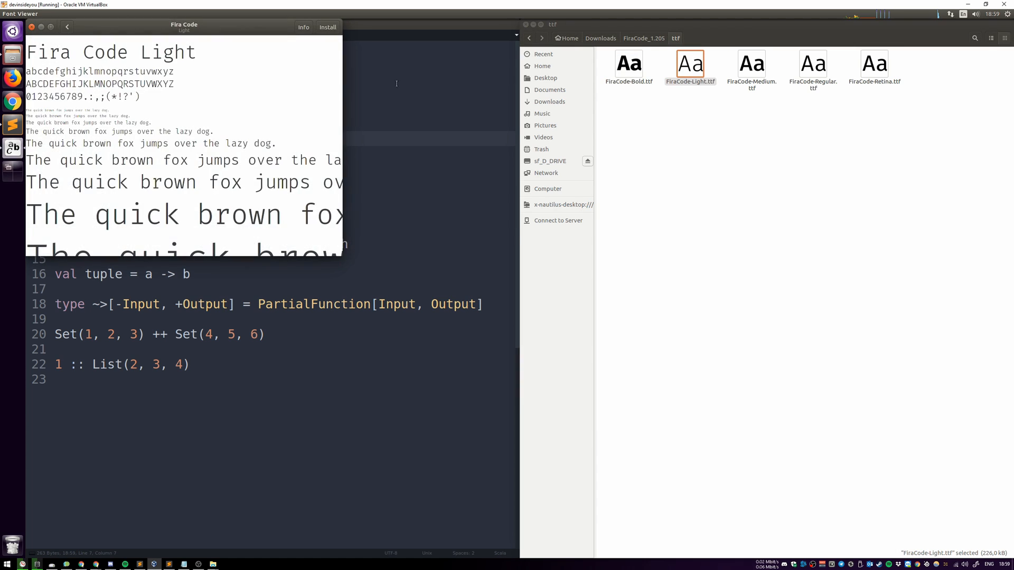
pyautogui.click(752, 68)
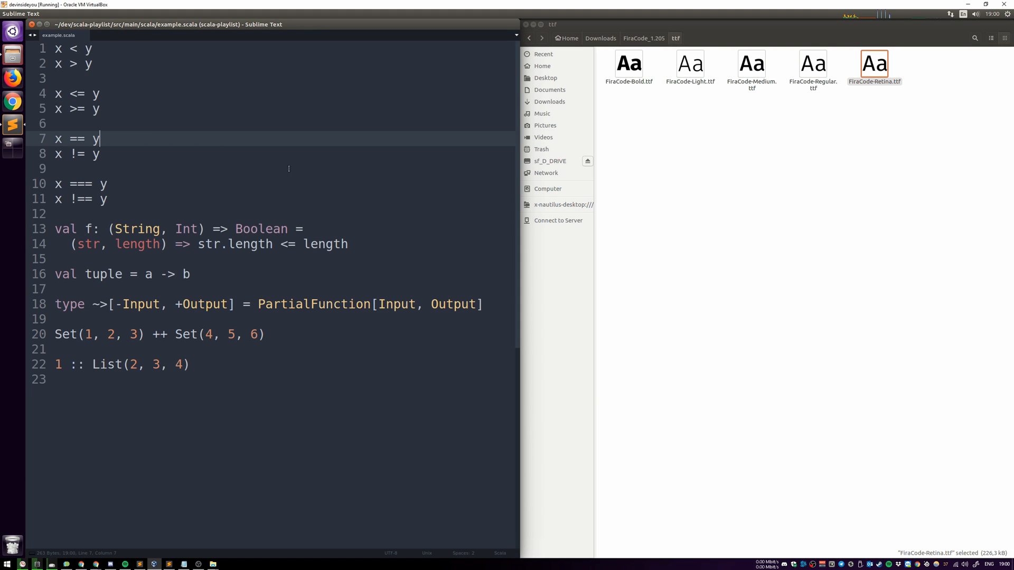
# Run Preferences: Settings from the Command Palette and set user font_face to "Fira Code"
pyautogui.click(108, 199)
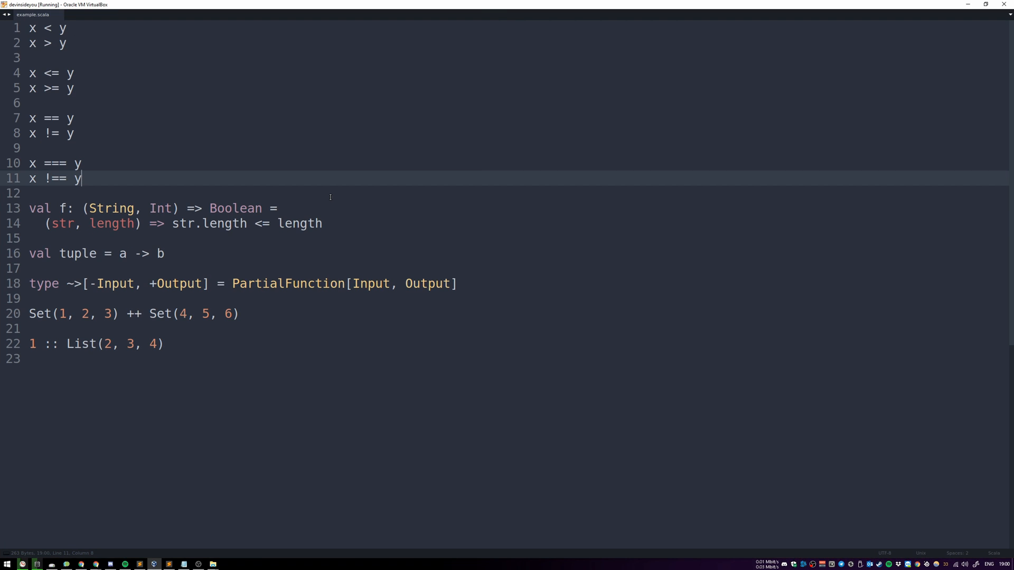
pyautogui.write('settings')
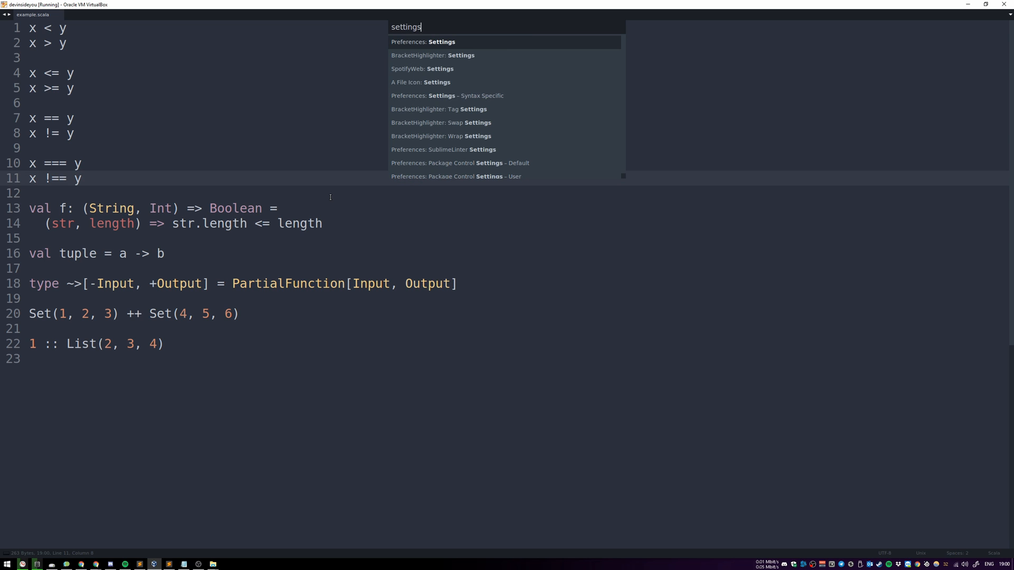
pyautogui.click(423, 41)
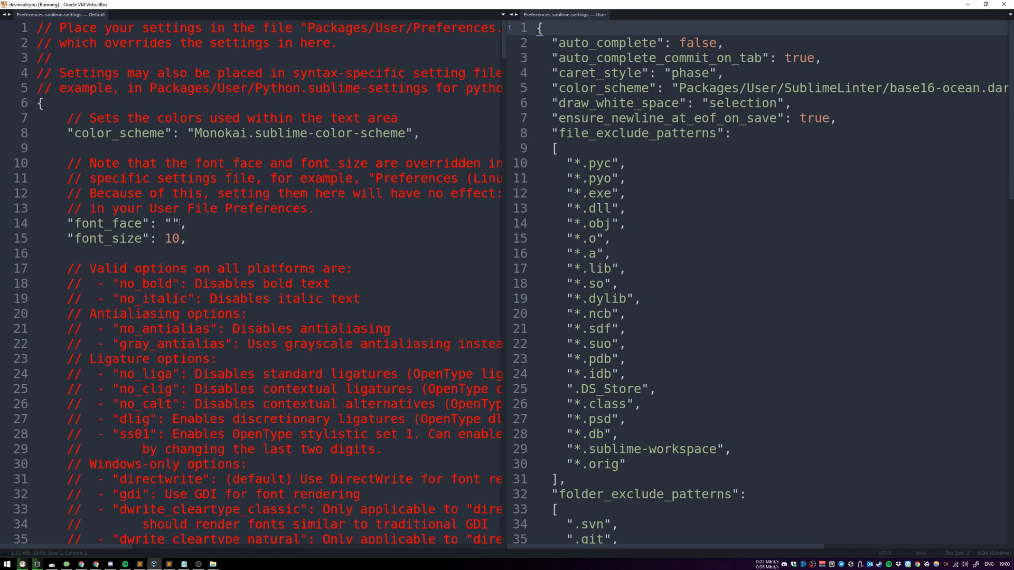
pyautogui.click(625, 208)
pyautogui.write('"font_face": "F')
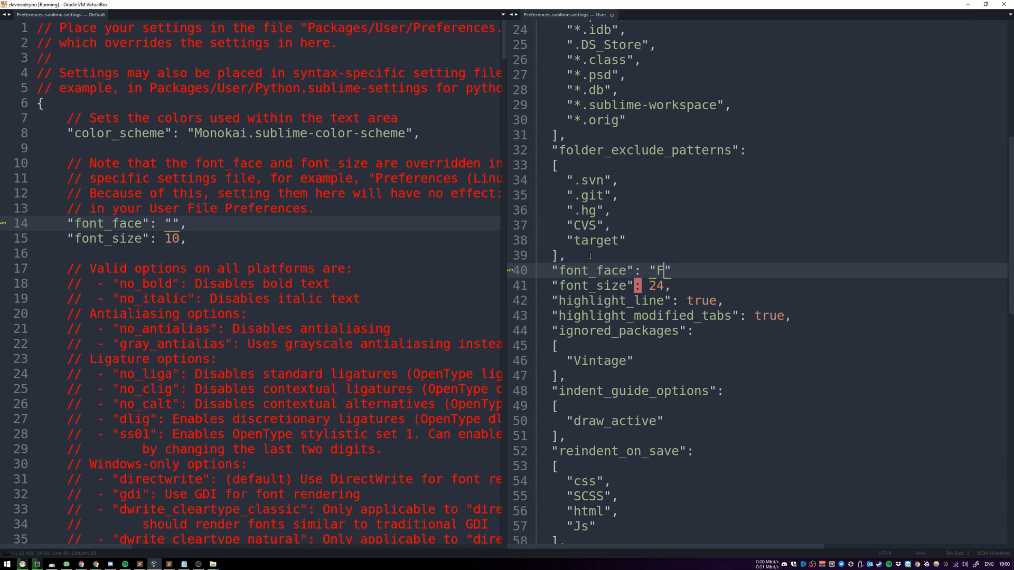
pyautogui.write('ira Code')
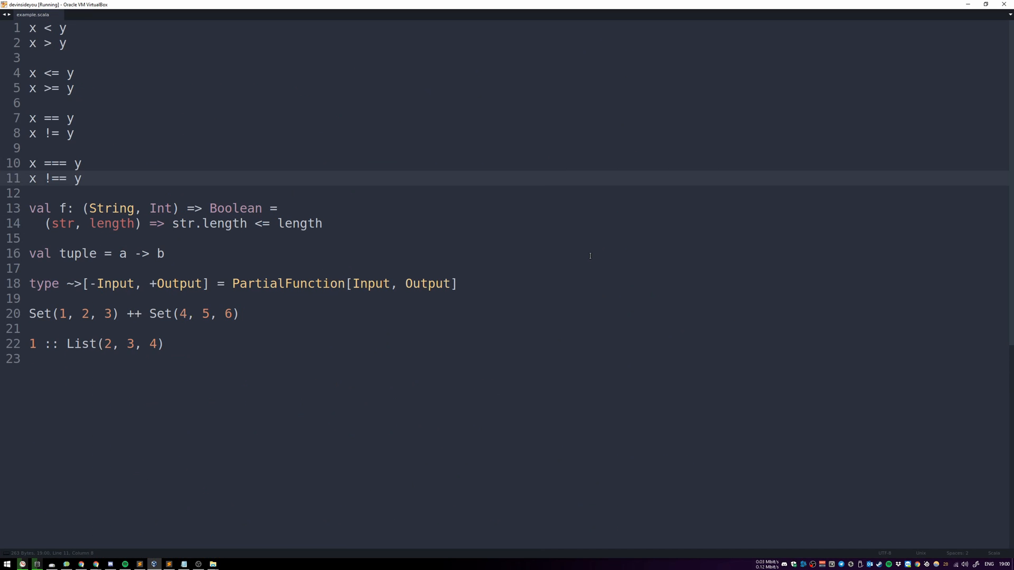
pyautogui.moveTo(351, 216)
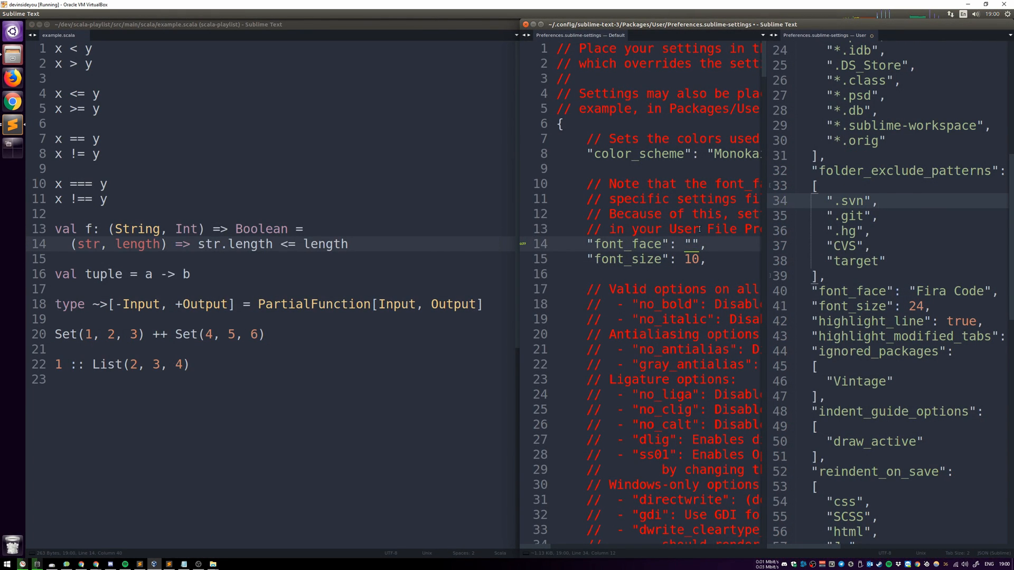
# Save the user settings so the Scala file renders with Fira Code ligatures
pyautogui.press('ctrl+s')
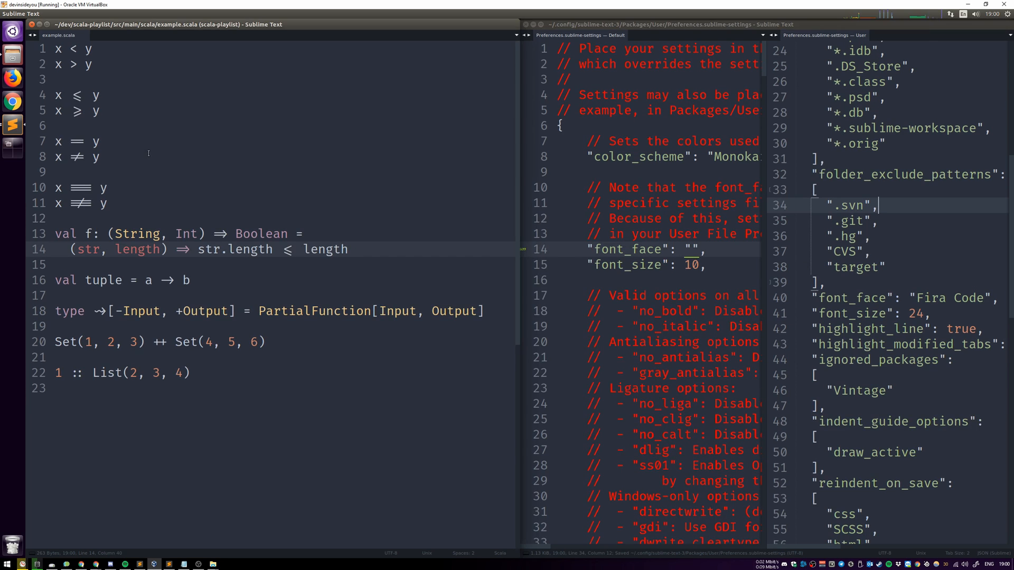
pyautogui.click(100, 156)
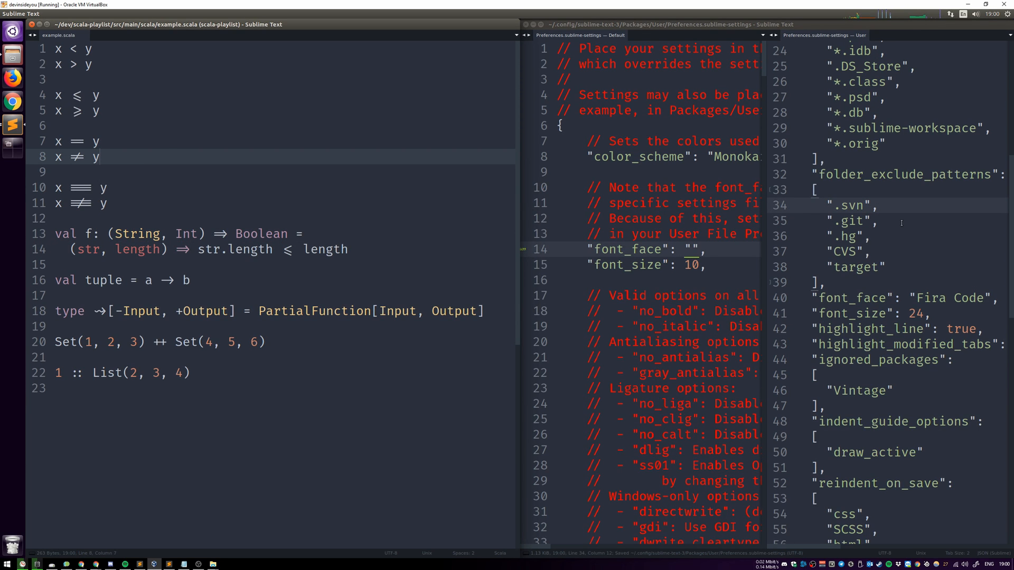
pyautogui.click(877, 221)
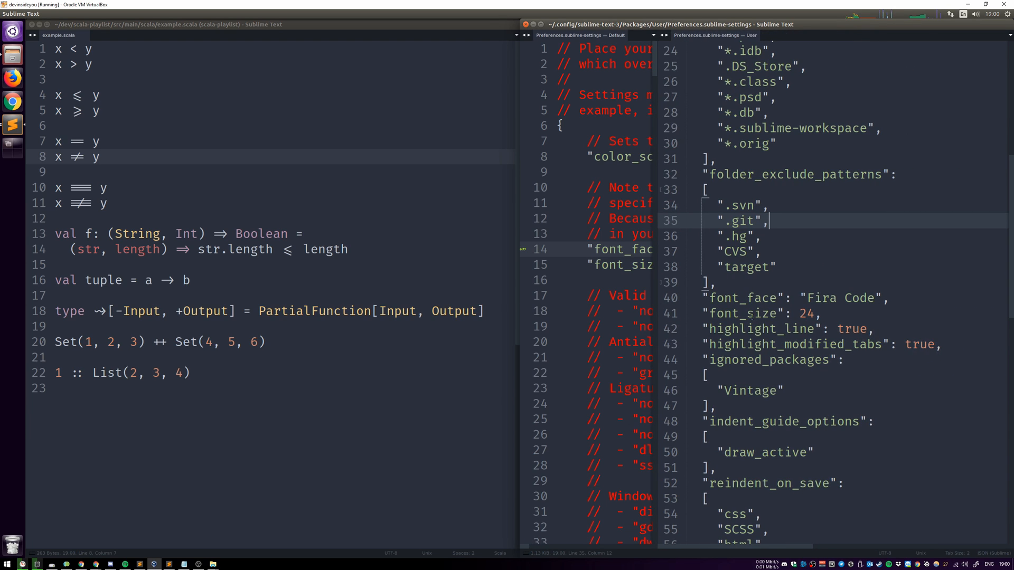
# Try font_face as Fira Code Light, then Retina, then back to Fira Code Light
pyautogui.click(874, 298)
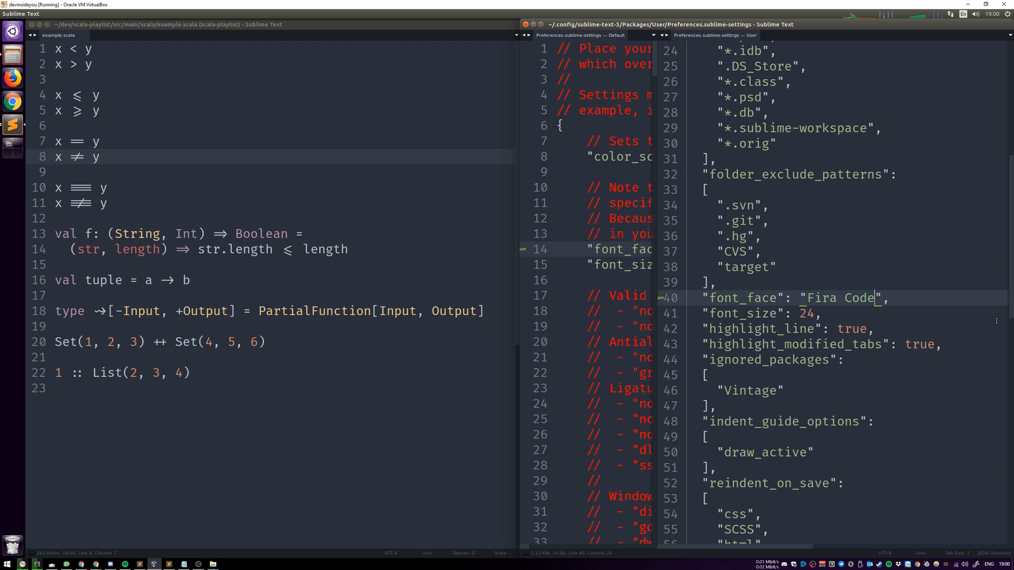
pyautogui.write('Light')
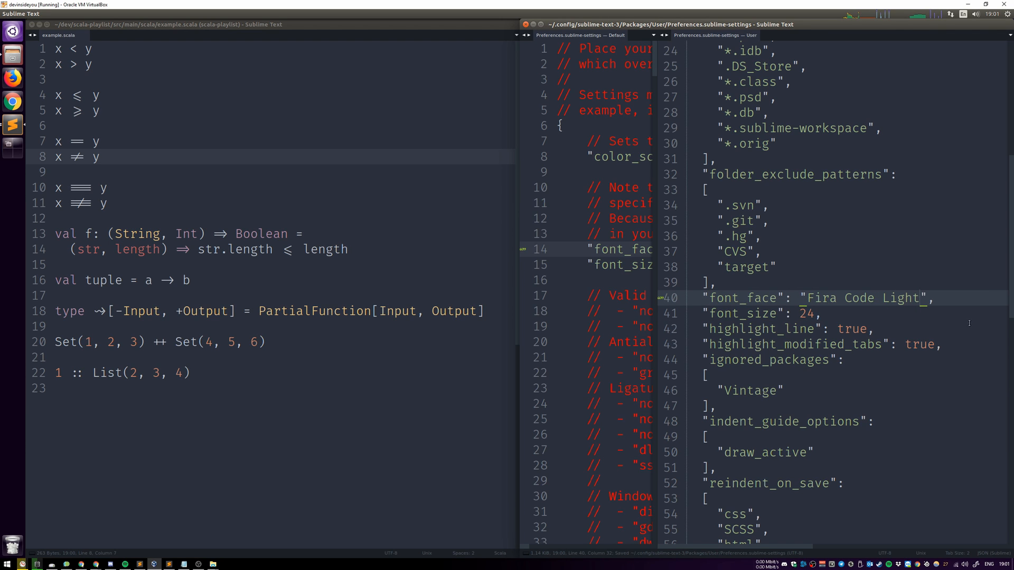
pyautogui.doubleClick(901, 297)
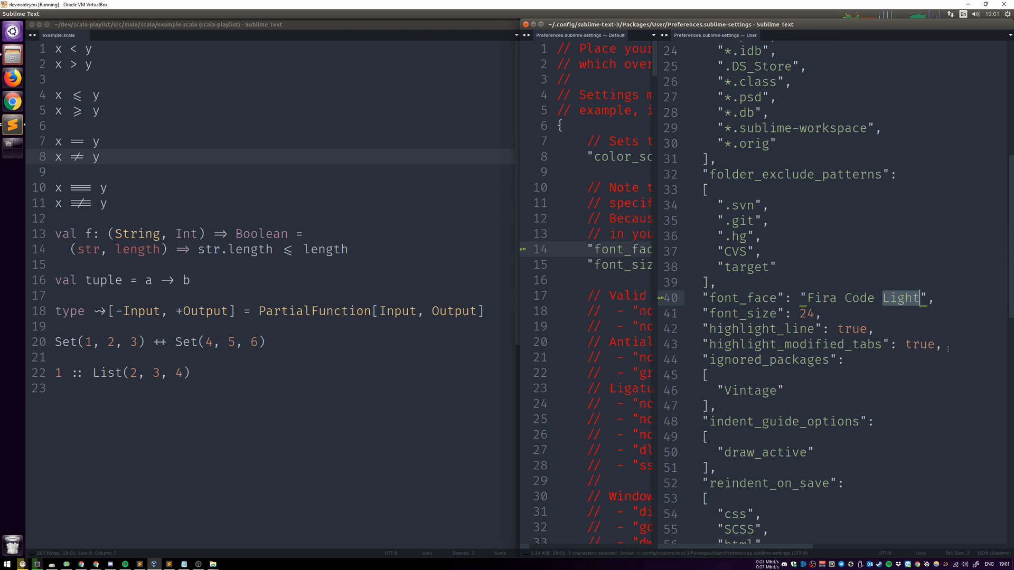
pyautogui.write('Retina')
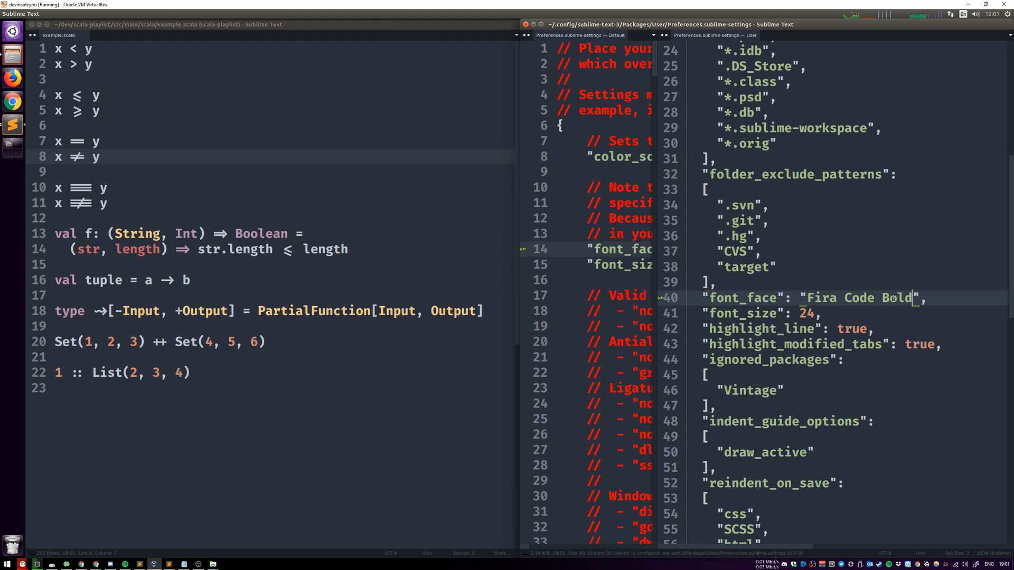
pyautogui.press('BackSpace')
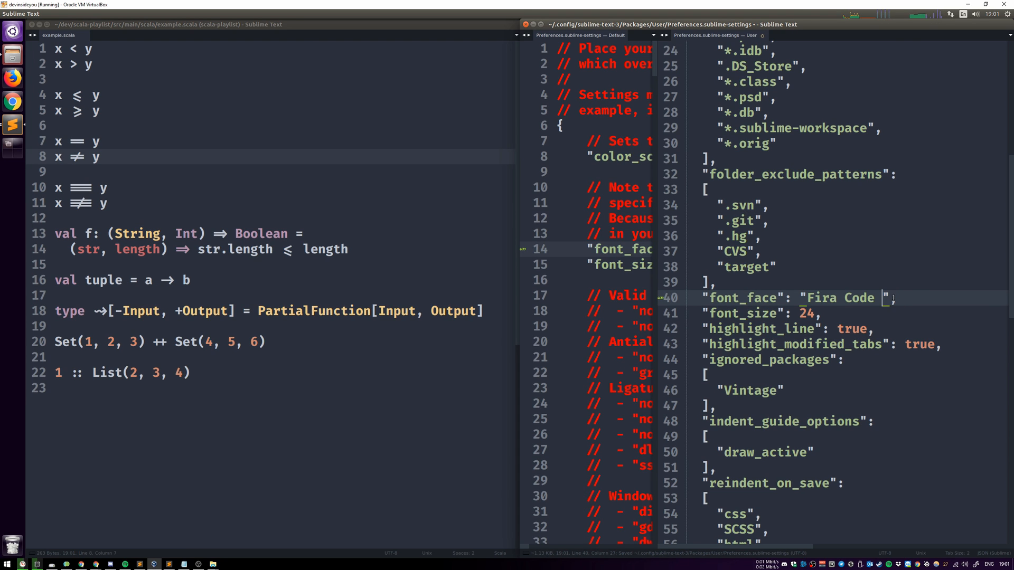
pyautogui.write('Light')
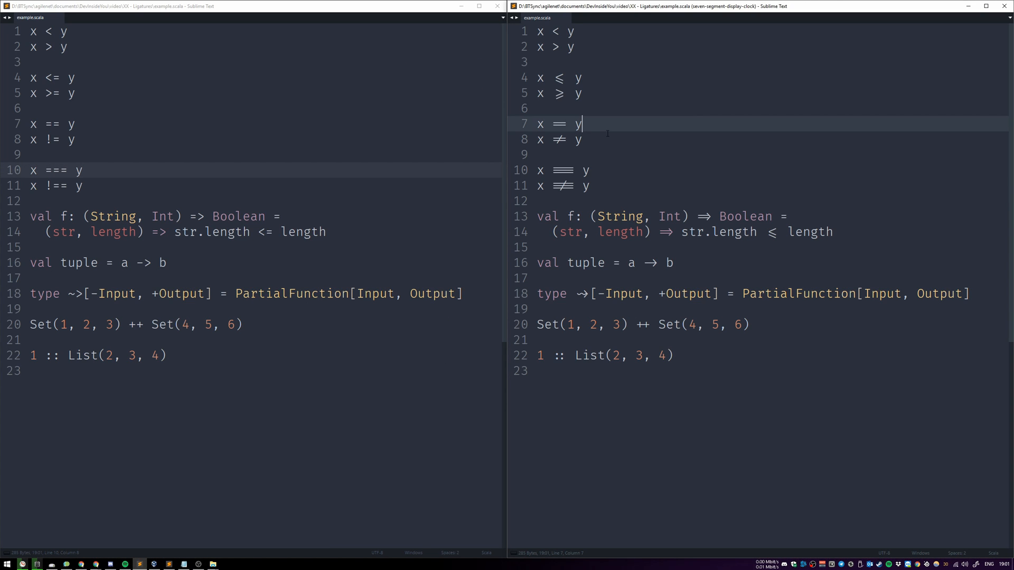
# Add == on the empty line 9 of example.scala and select it to see the ligature
pyautogui.click(549, 155)
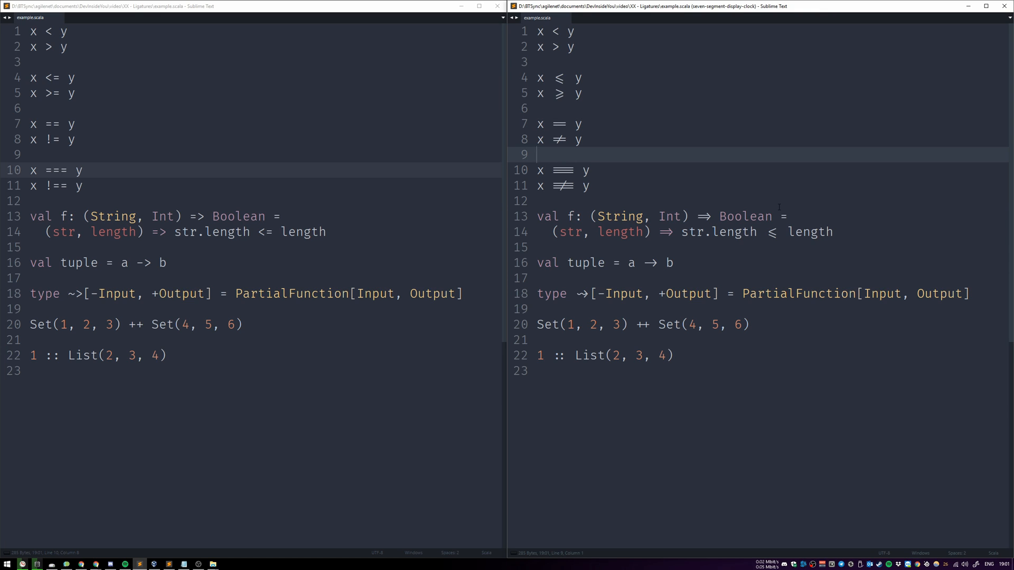
pyautogui.write('=')
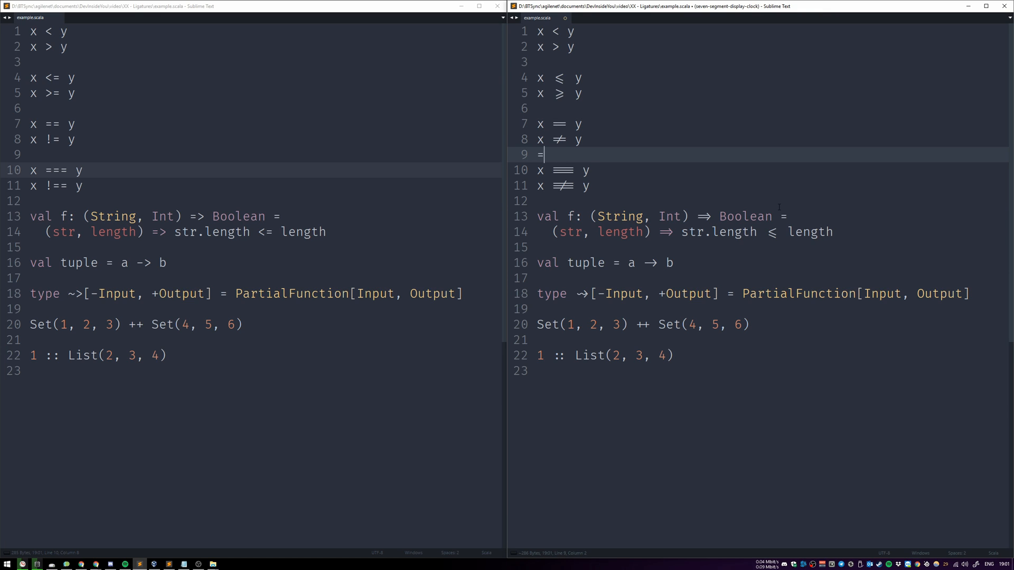
pyautogui.write('=')
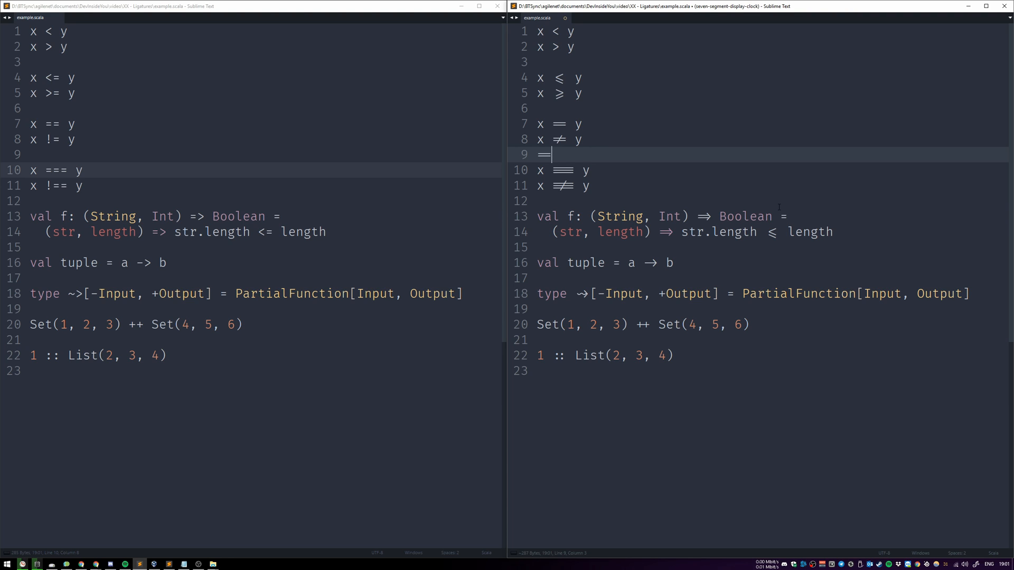
pyautogui.doubleClick(545, 155)
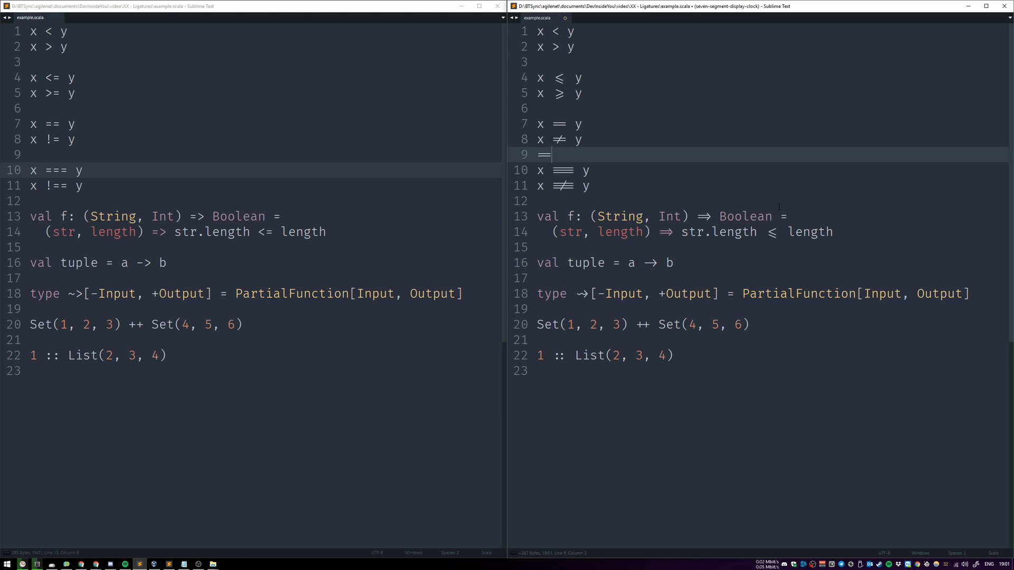
pyautogui.moveTo(644, 154)
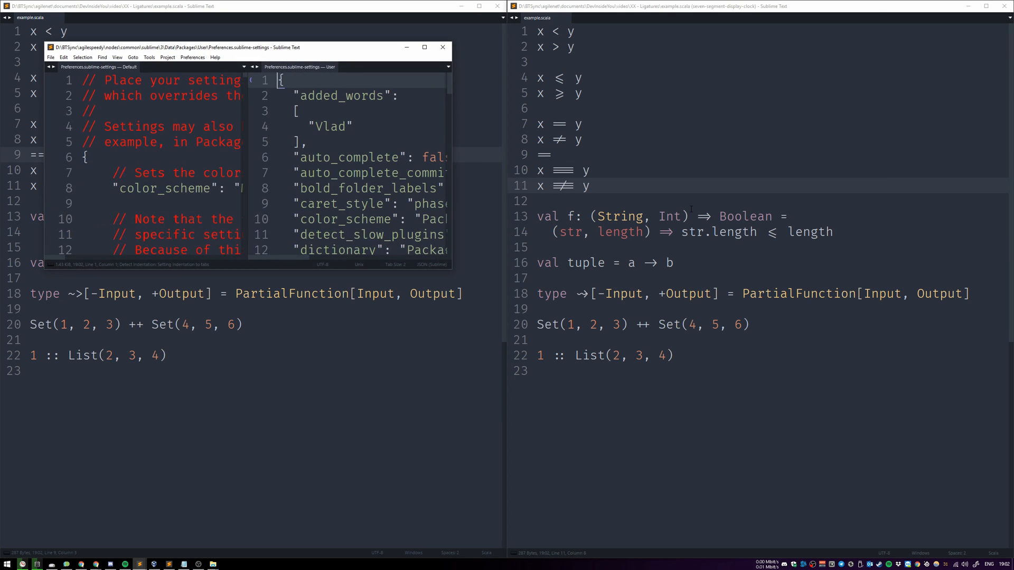
# Maximize the settings window and highlight the no_italic and no_liga font_options
pyautogui.click(425, 47)
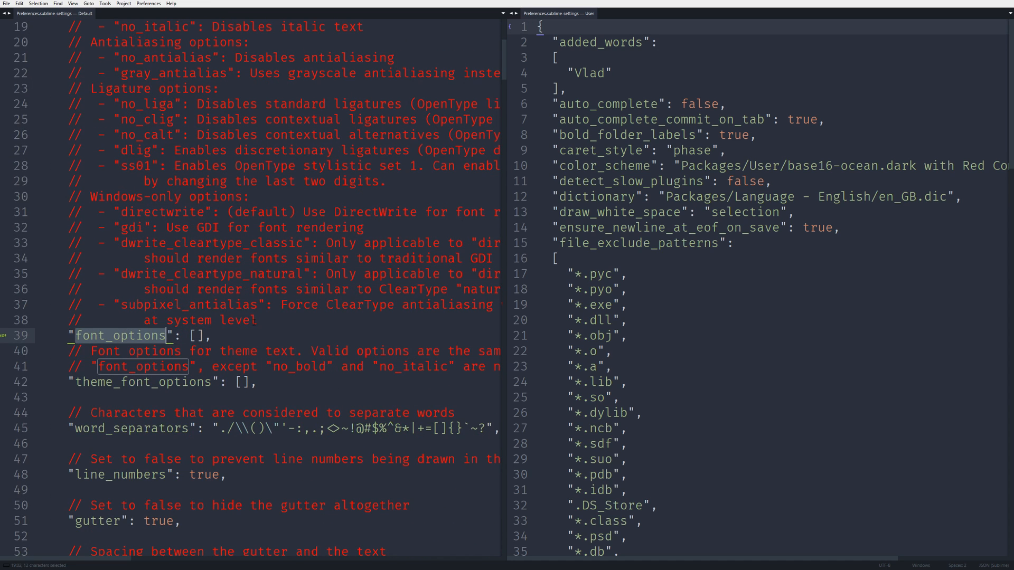
pyautogui.scroll(3)
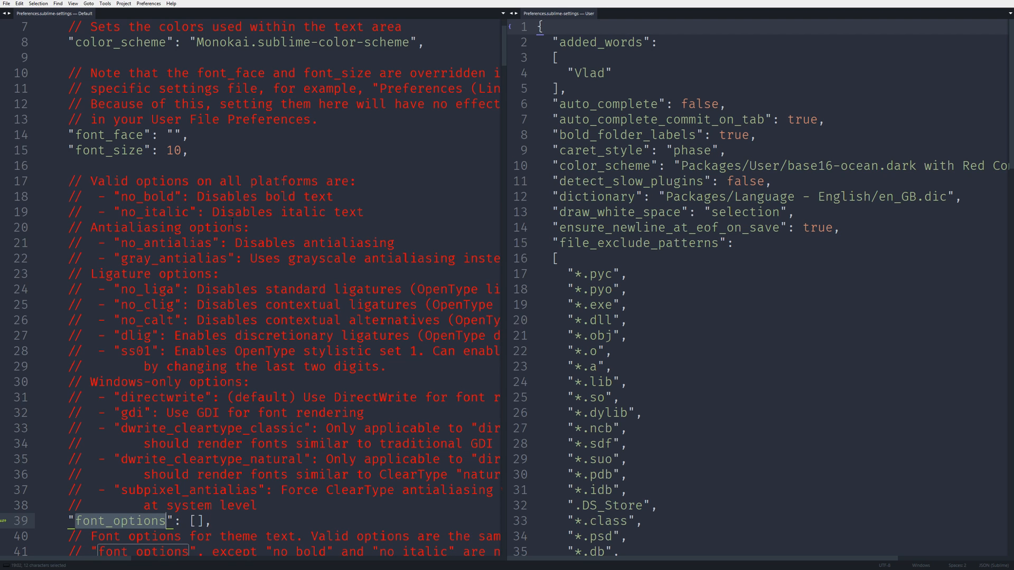
pyautogui.scroll(-3)
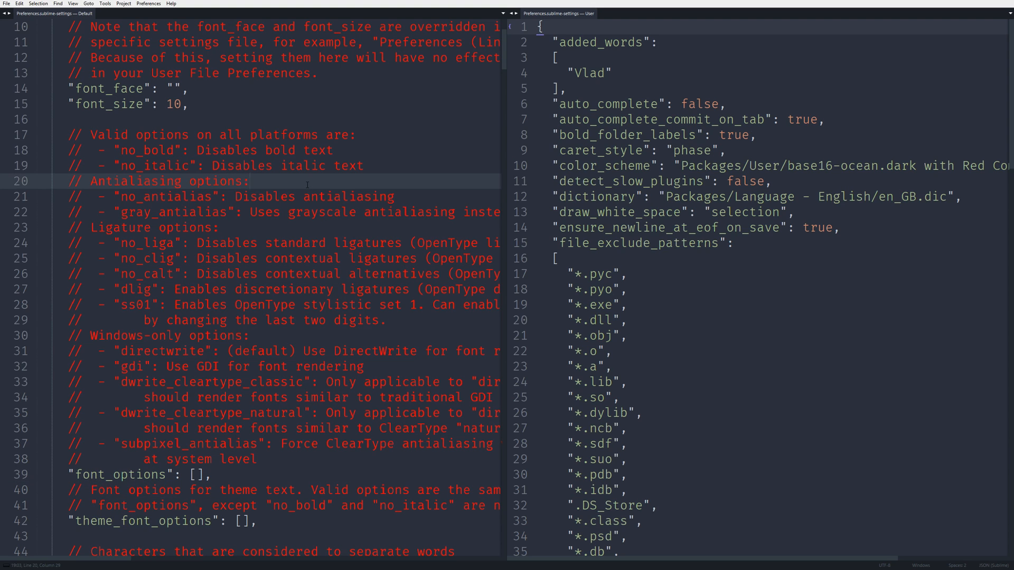
pyautogui.doubleClick(154, 166)
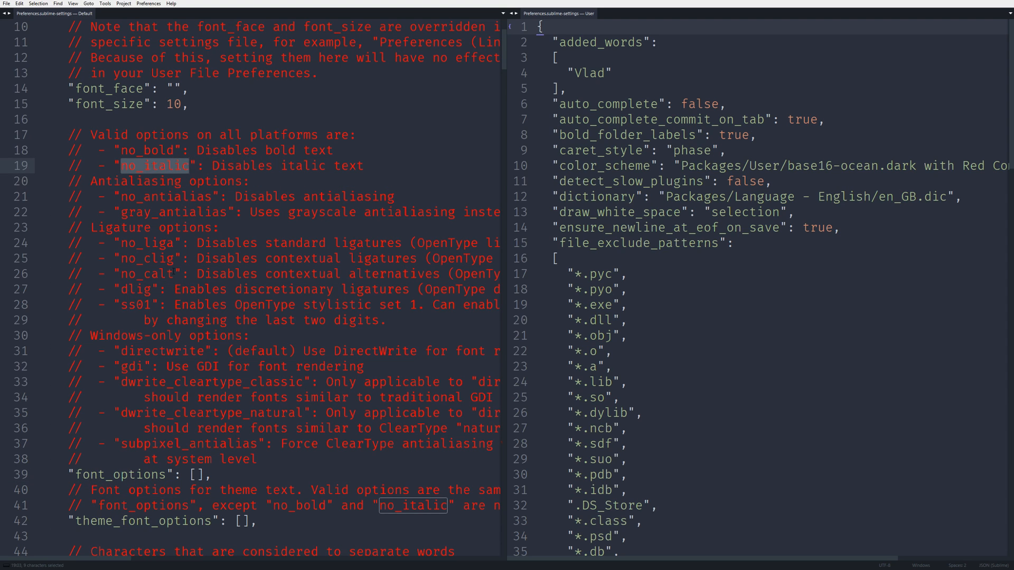
pyautogui.click(150, 243)
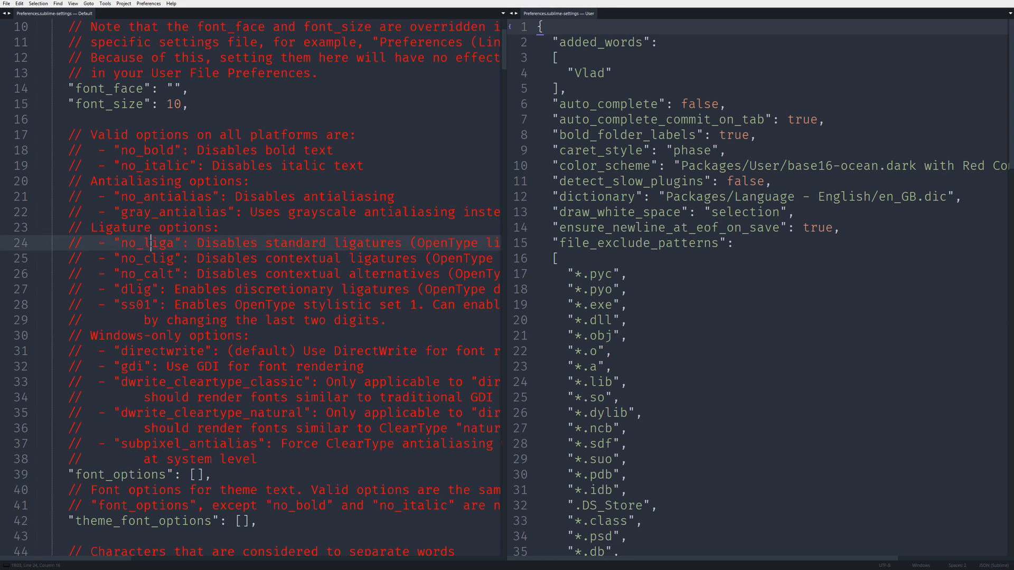
pyautogui.doubleClick(147, 243)
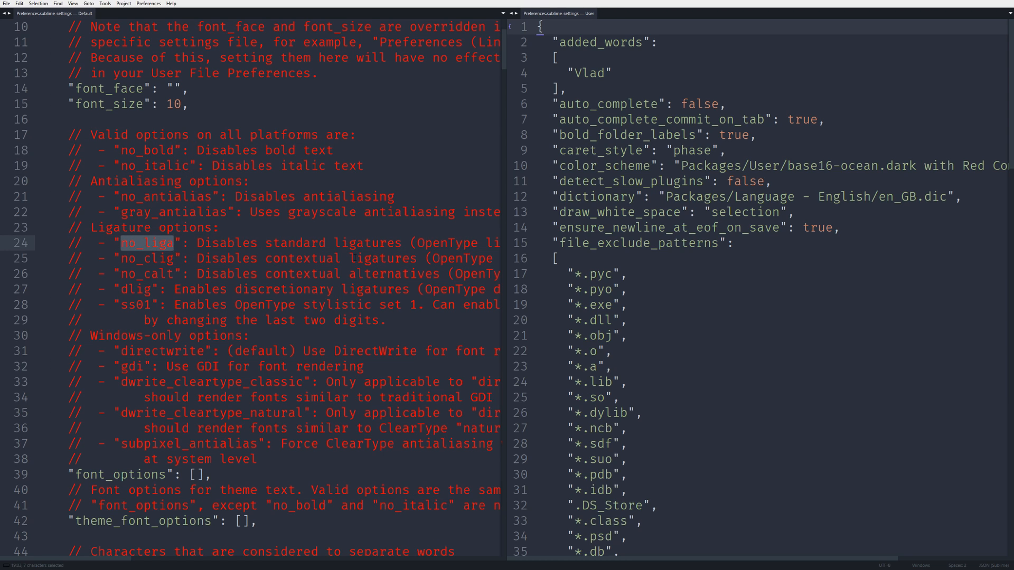